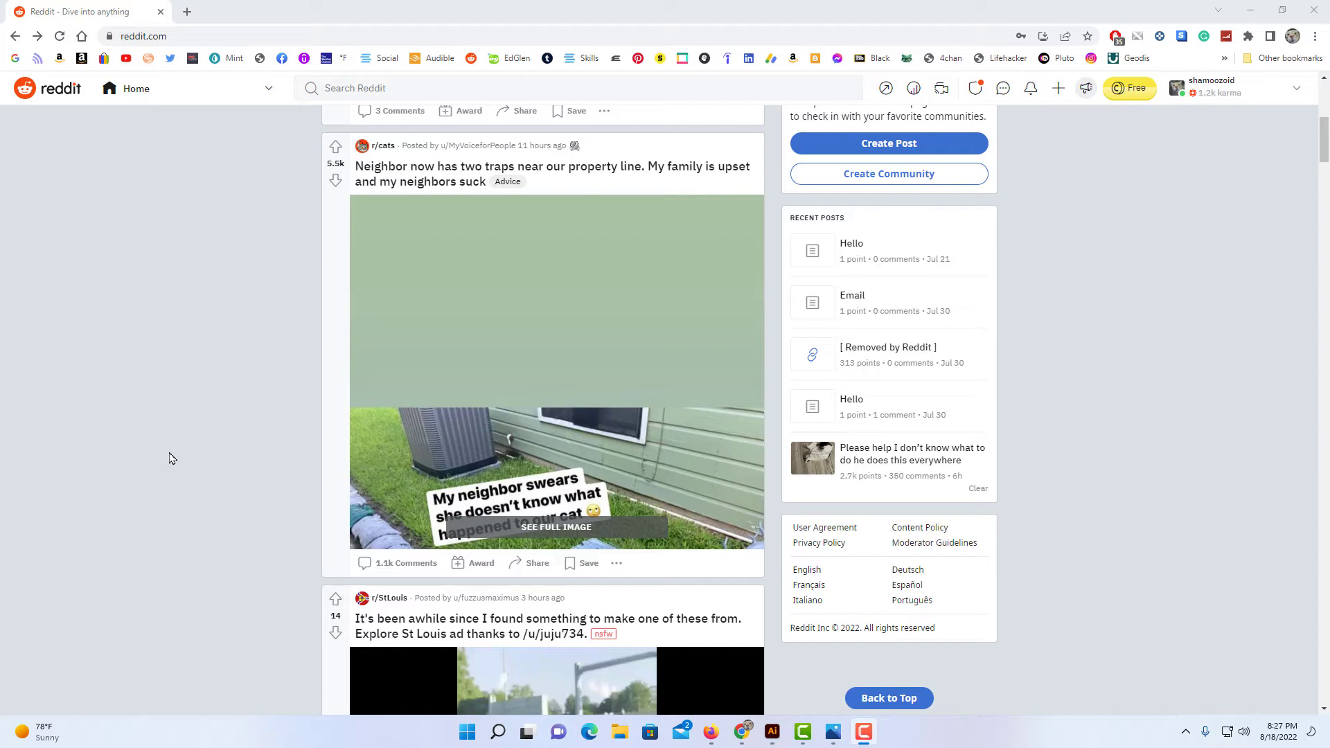
{"action": "mouse_move", "coordinate": [183, 447]}
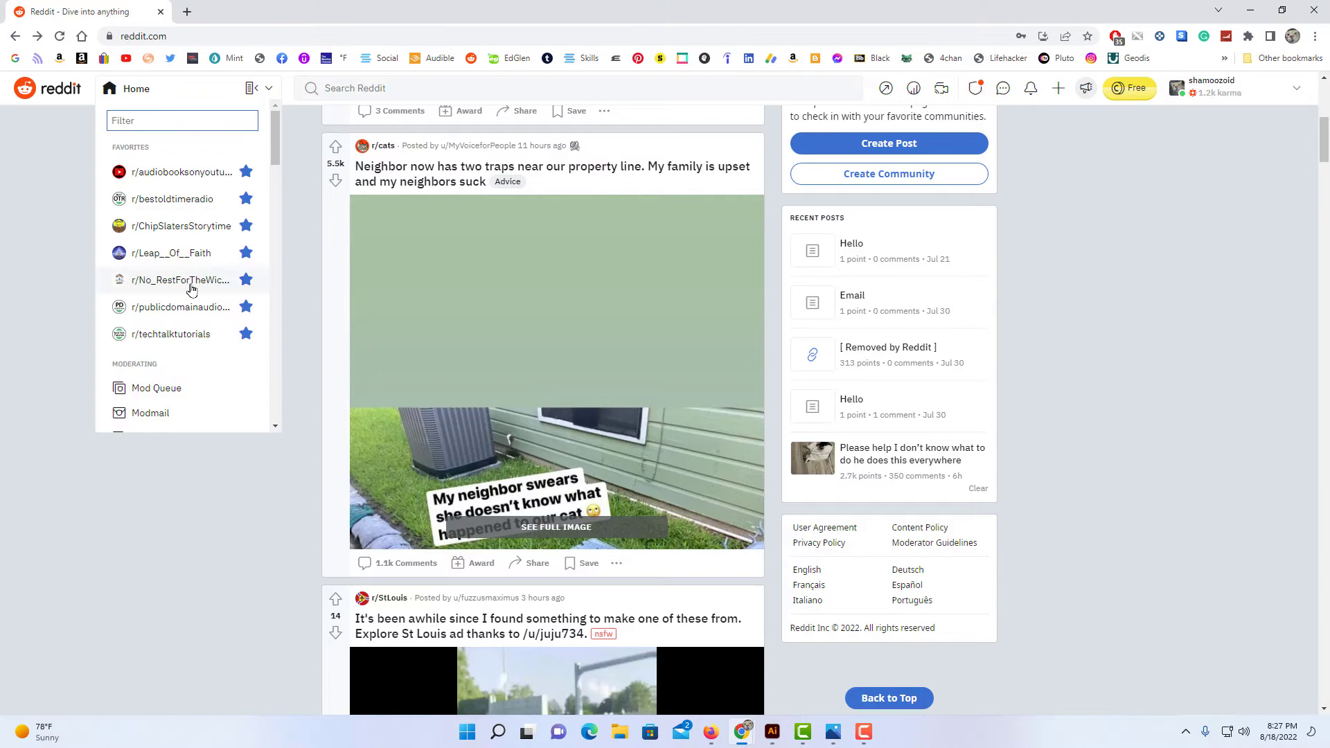
- Open r/No_RestForTheWicked from the Favorites list in the communities dropdown
{"action": "left_click", "coordinate": [180, 280]}
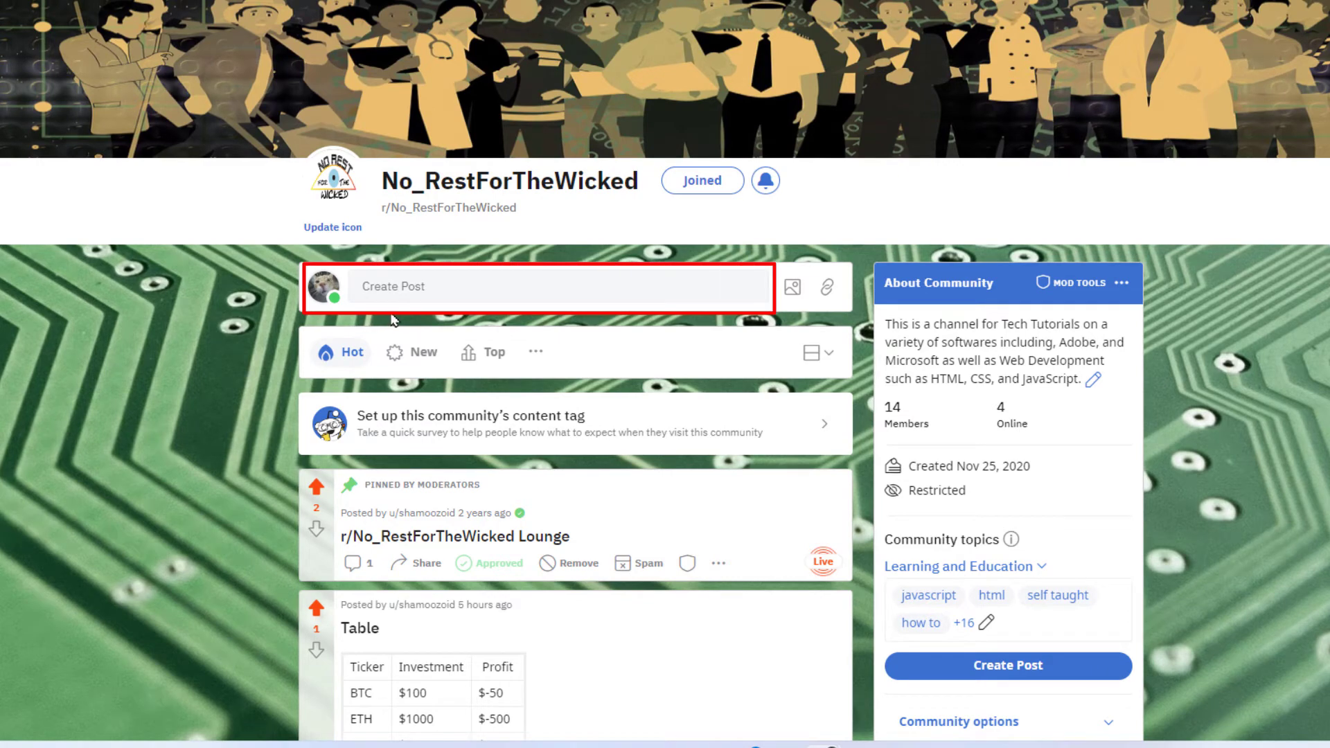
{"action": "mouse_move", "coordinate": [409, 296]}
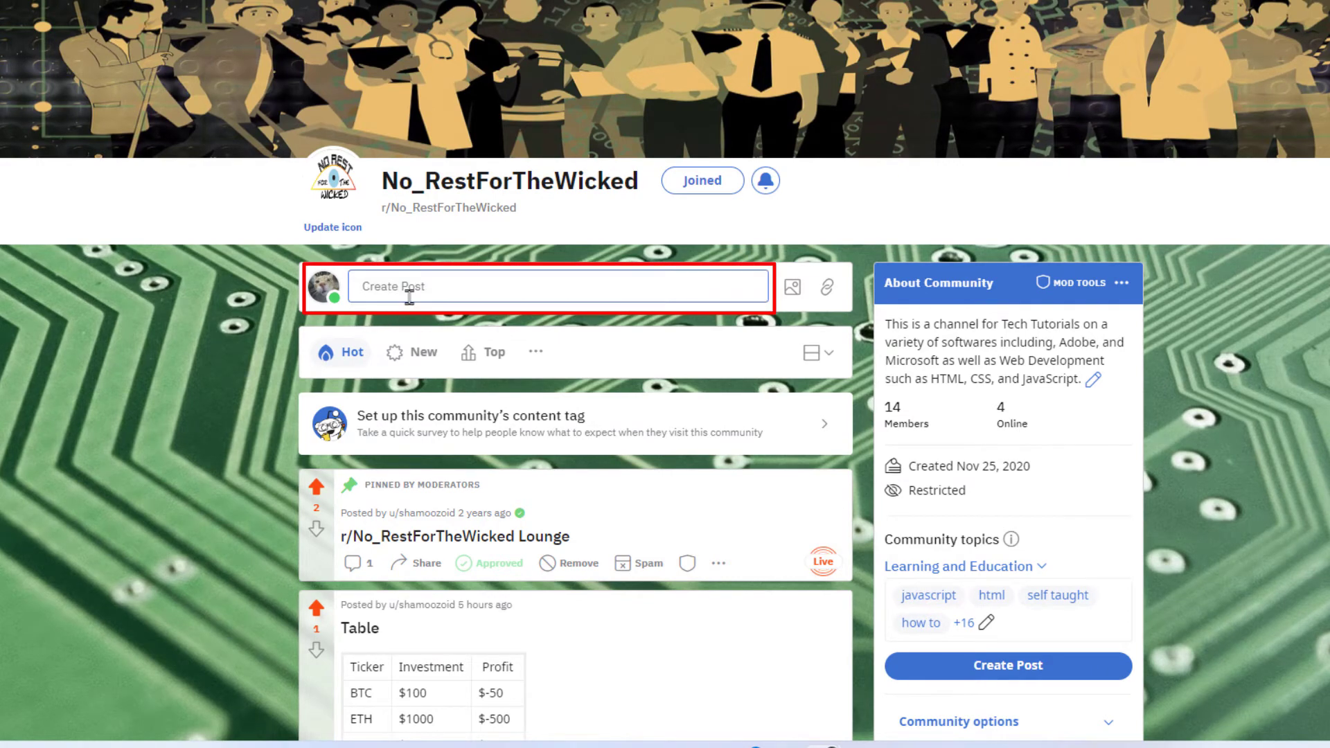
- Start a new post draft from the subreddit's Create Post field
{"action": "left_click", "coordinate": [558, 287]}
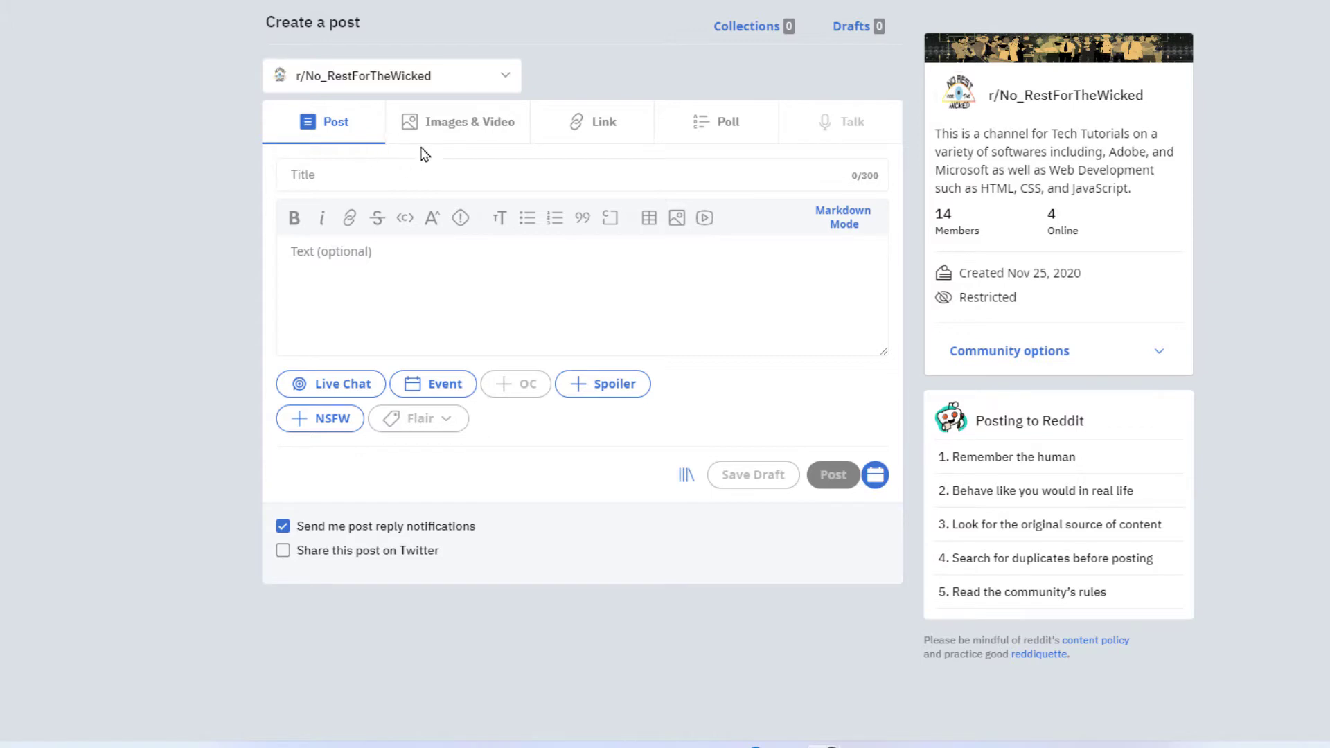
{"action": "mouse_move", "coordinate": [722, 157]}
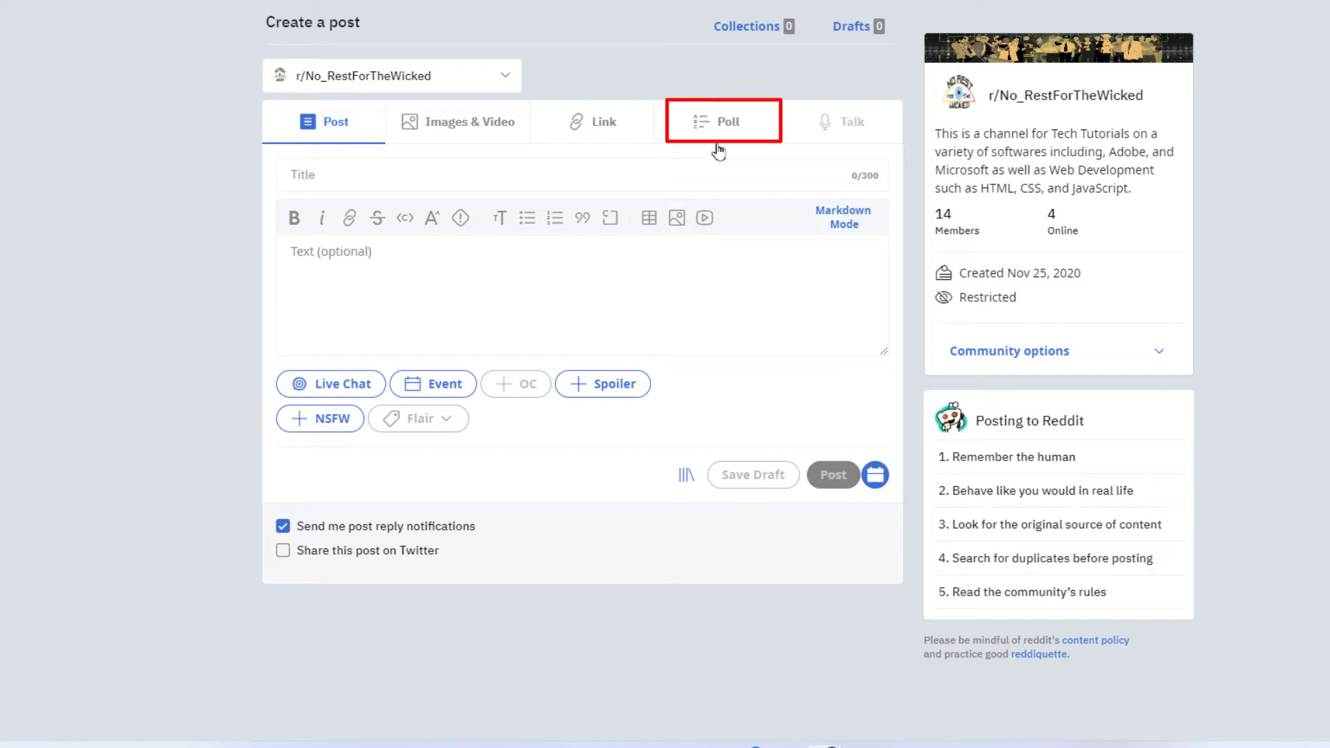
- Switch the post to Poll and title it 'World Series Poll'
{"action": "left_click", "coordinate": [719, 121]}
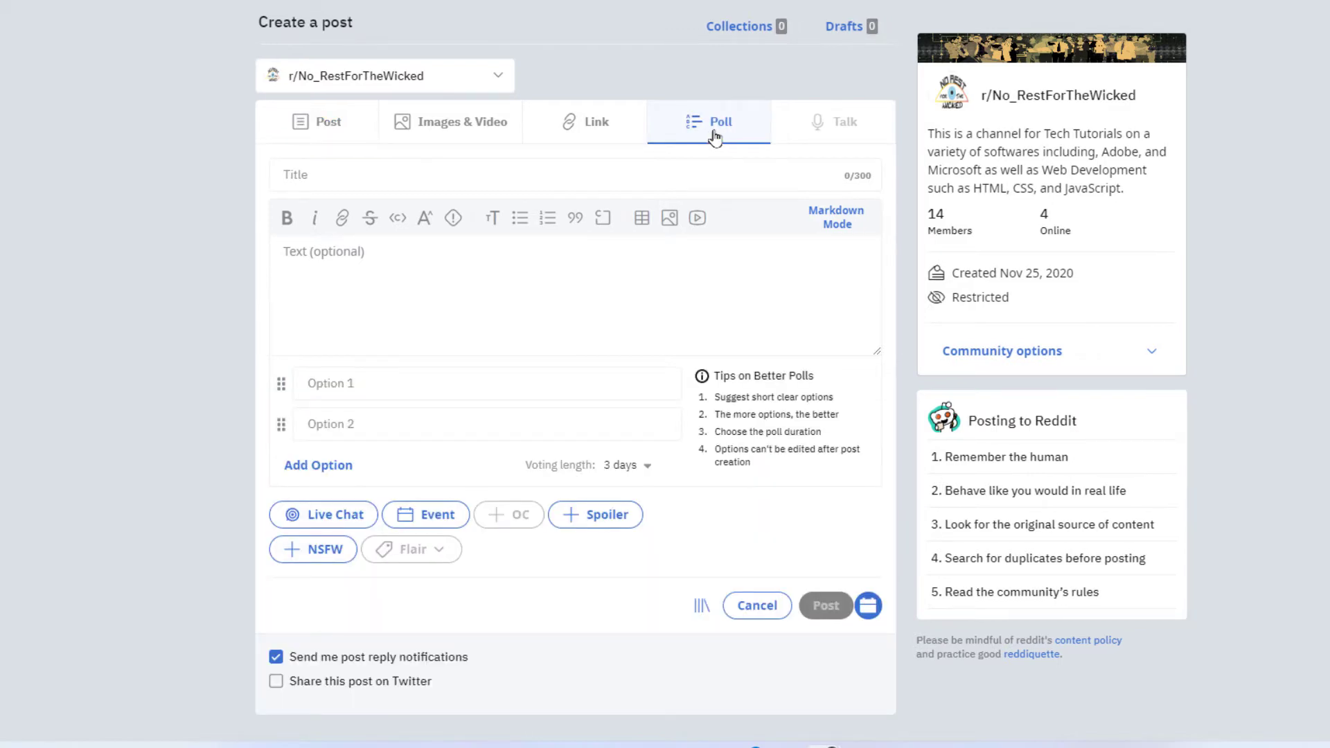
{"action": "mouse_move", "coordinate": [360, 176]}
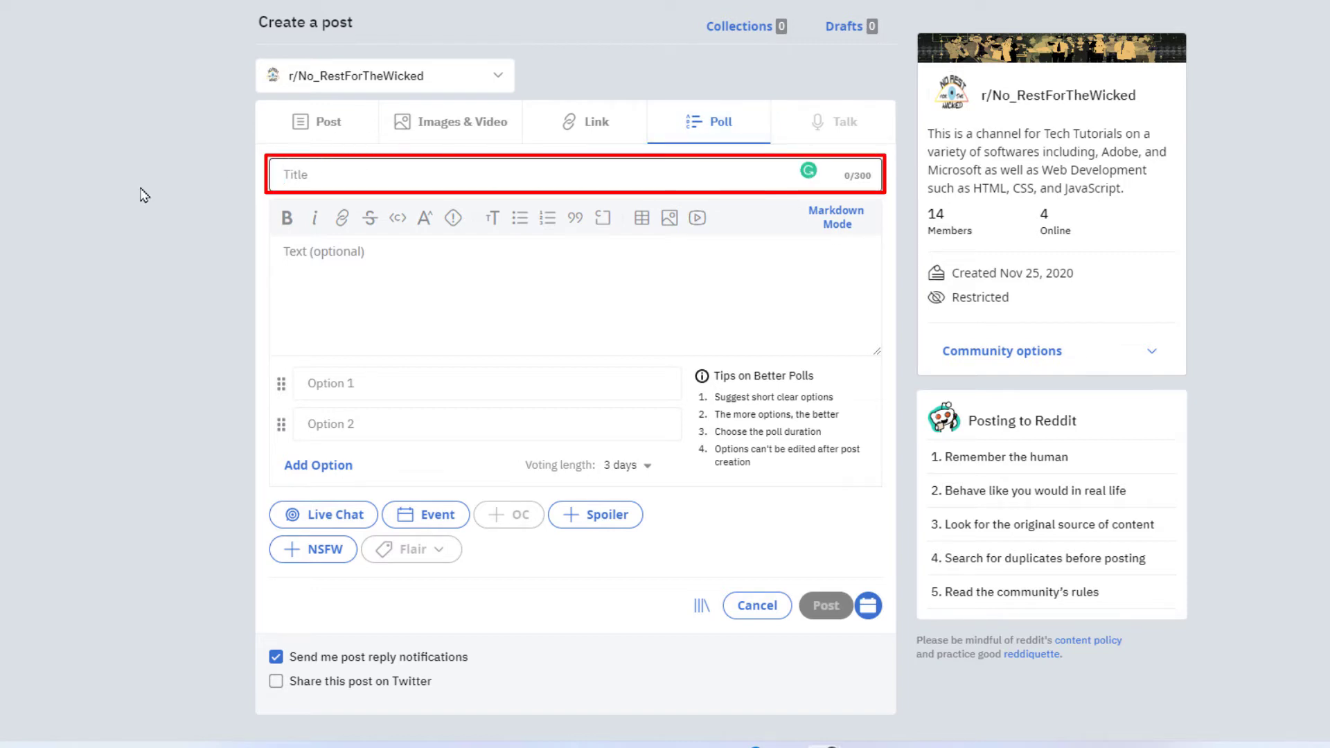
{"action": "type", "text": "World"}
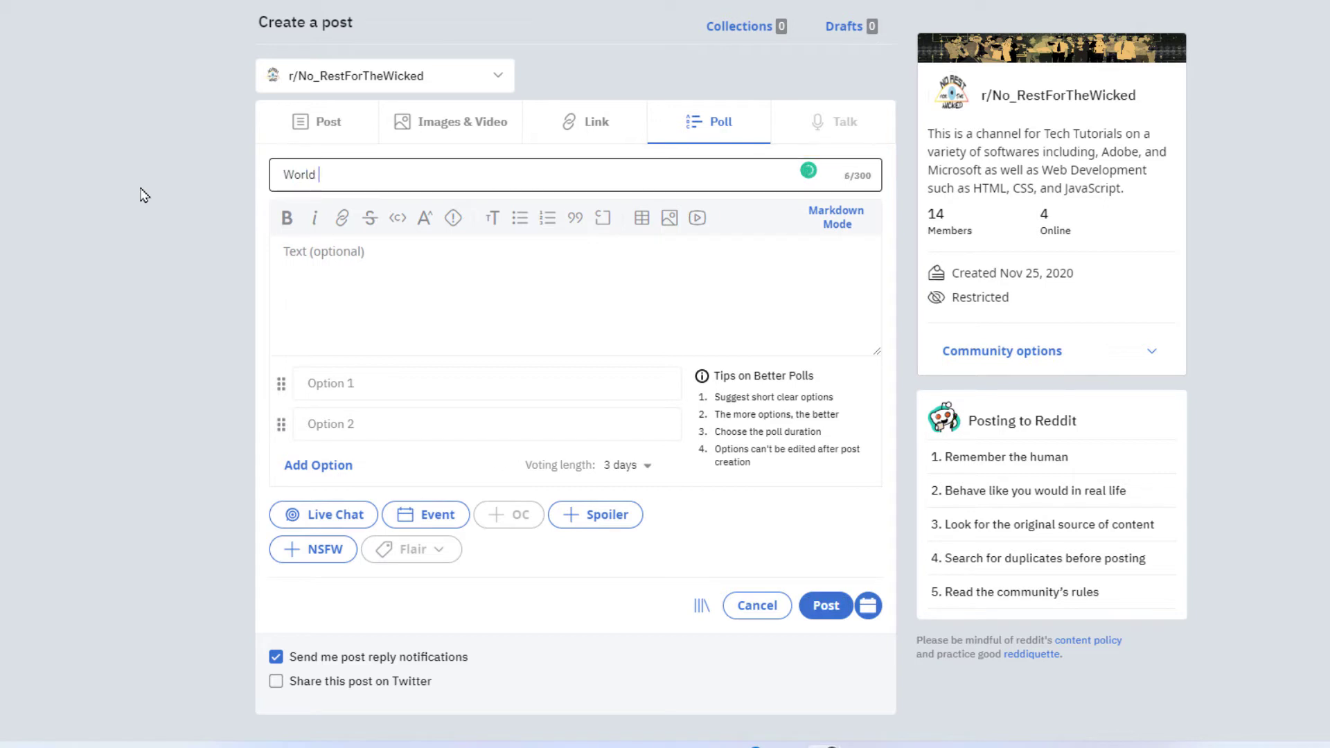
{"action": "type", "text": "Series"}
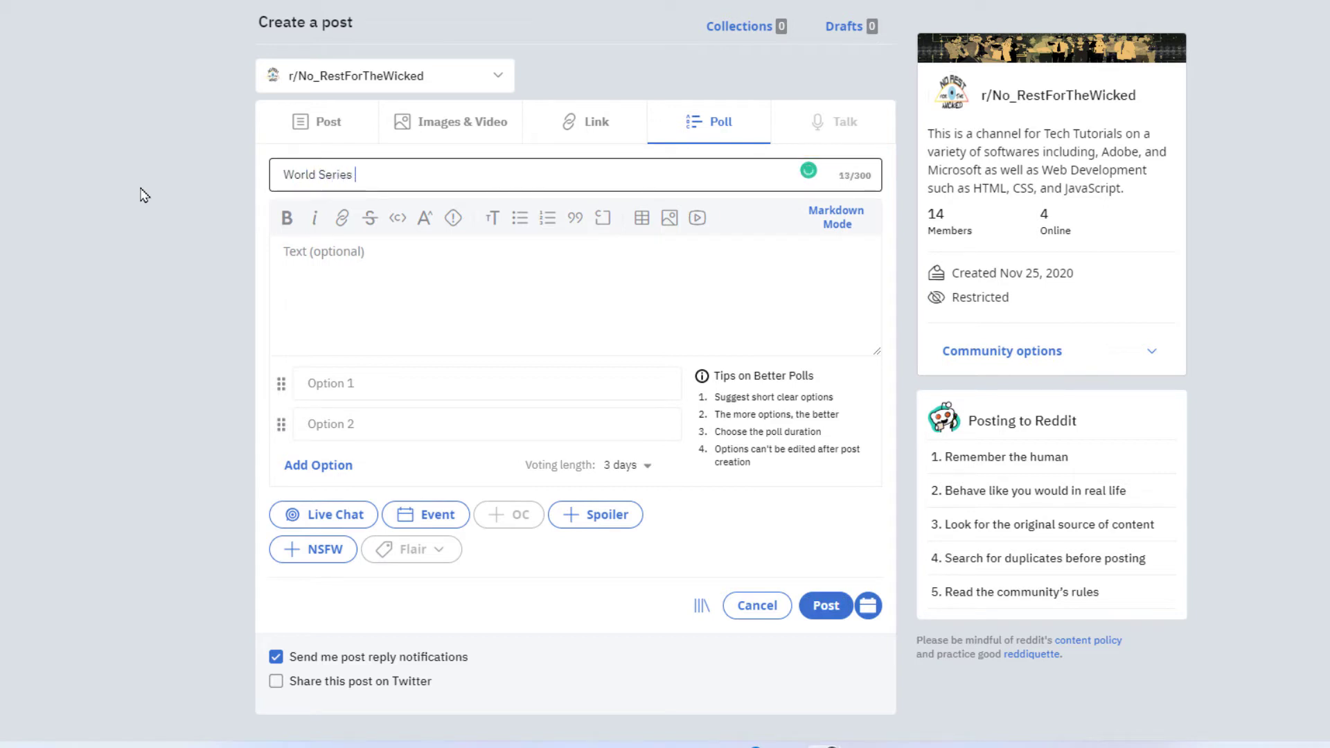
{"action": "type", "text": "Poll"}
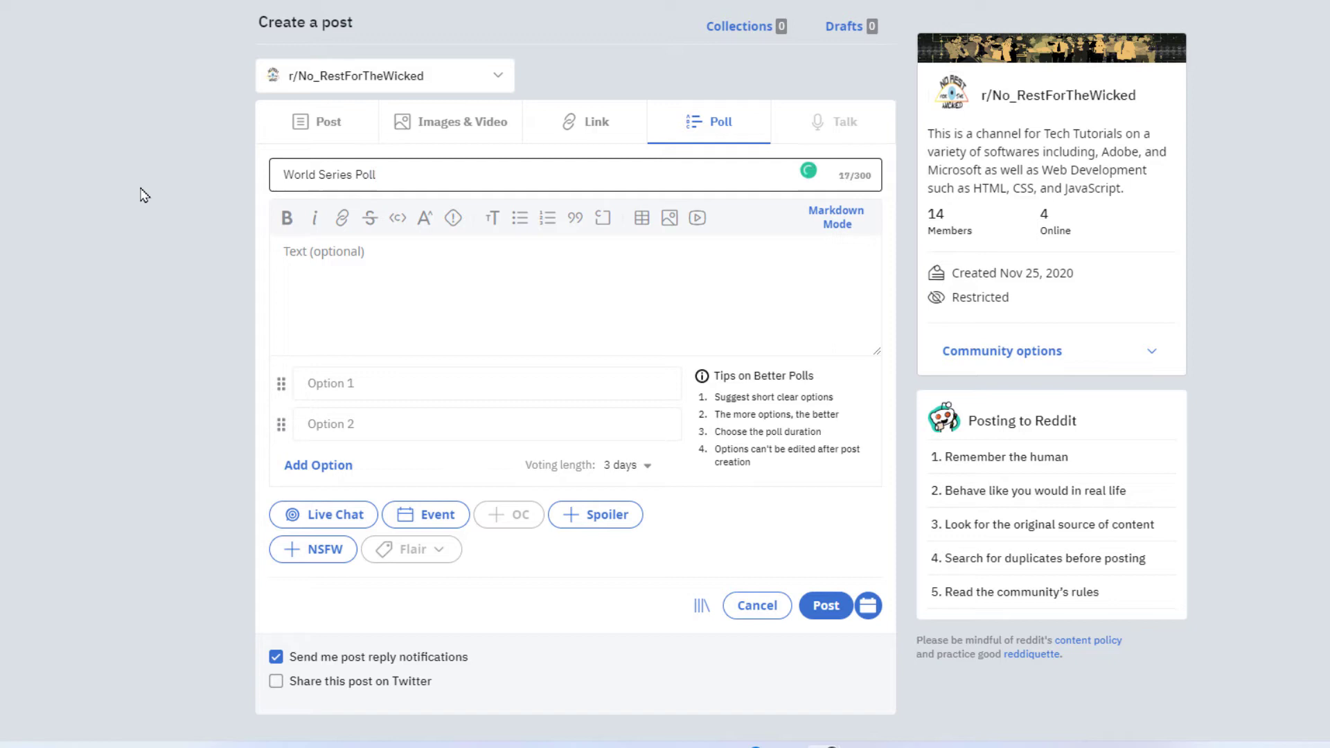
{"action": "left_click", "coordinate": [509, 297]}
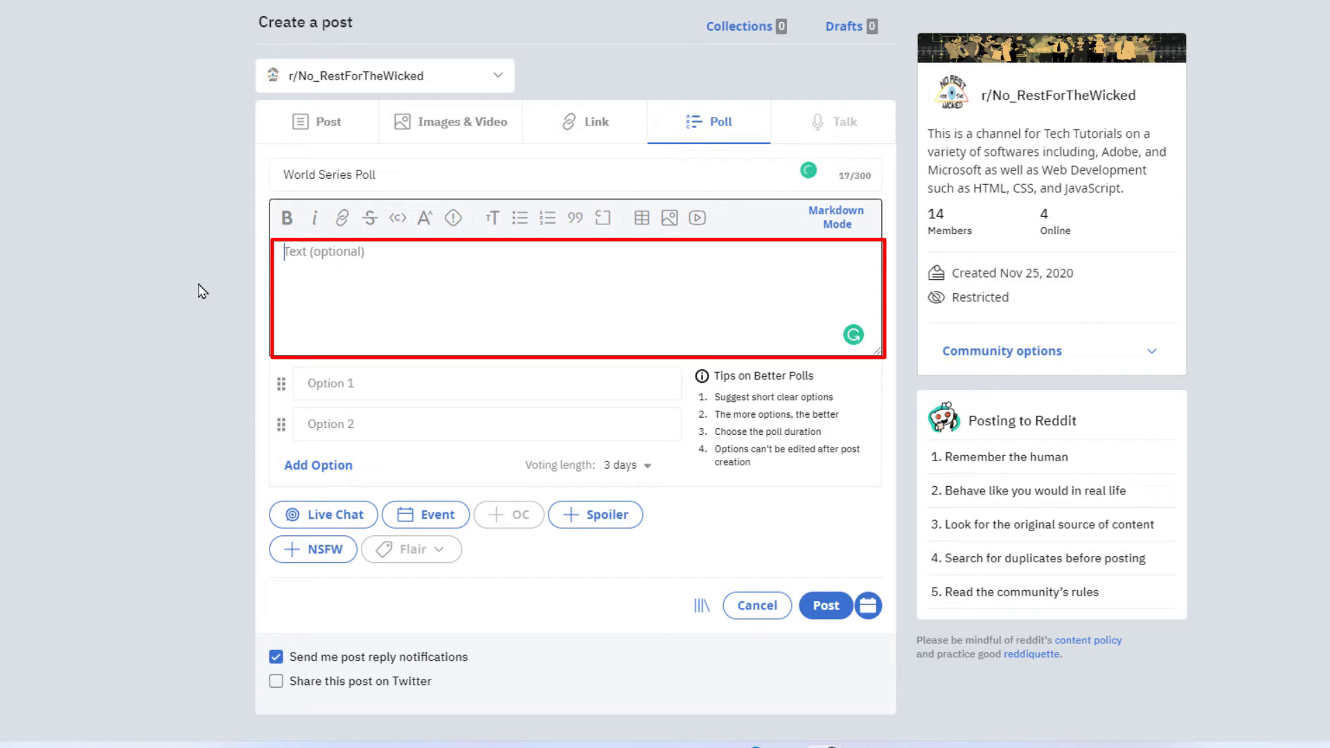
- Enter 'Who Will Win The World Series' as the poll's body text
{"action": "type", "text": "Who Will"}
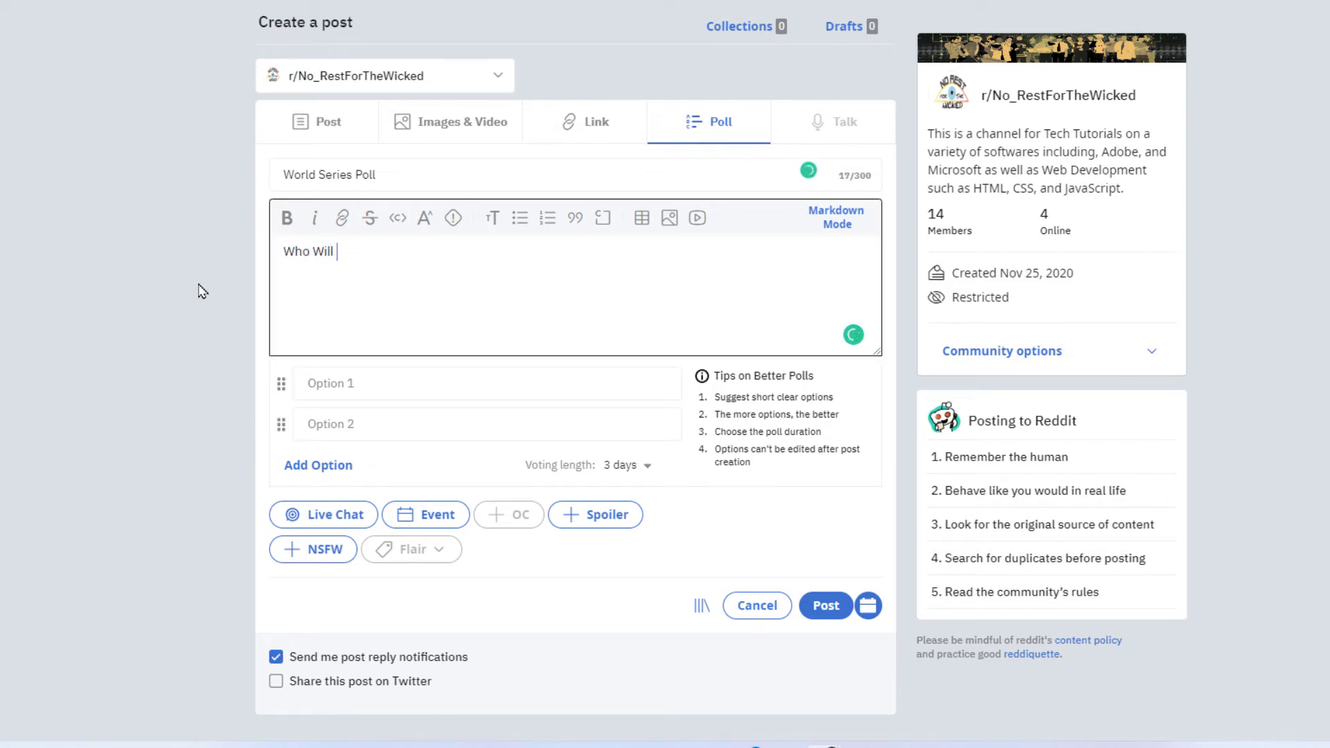
{"action": "type", "text": "Win The W"}
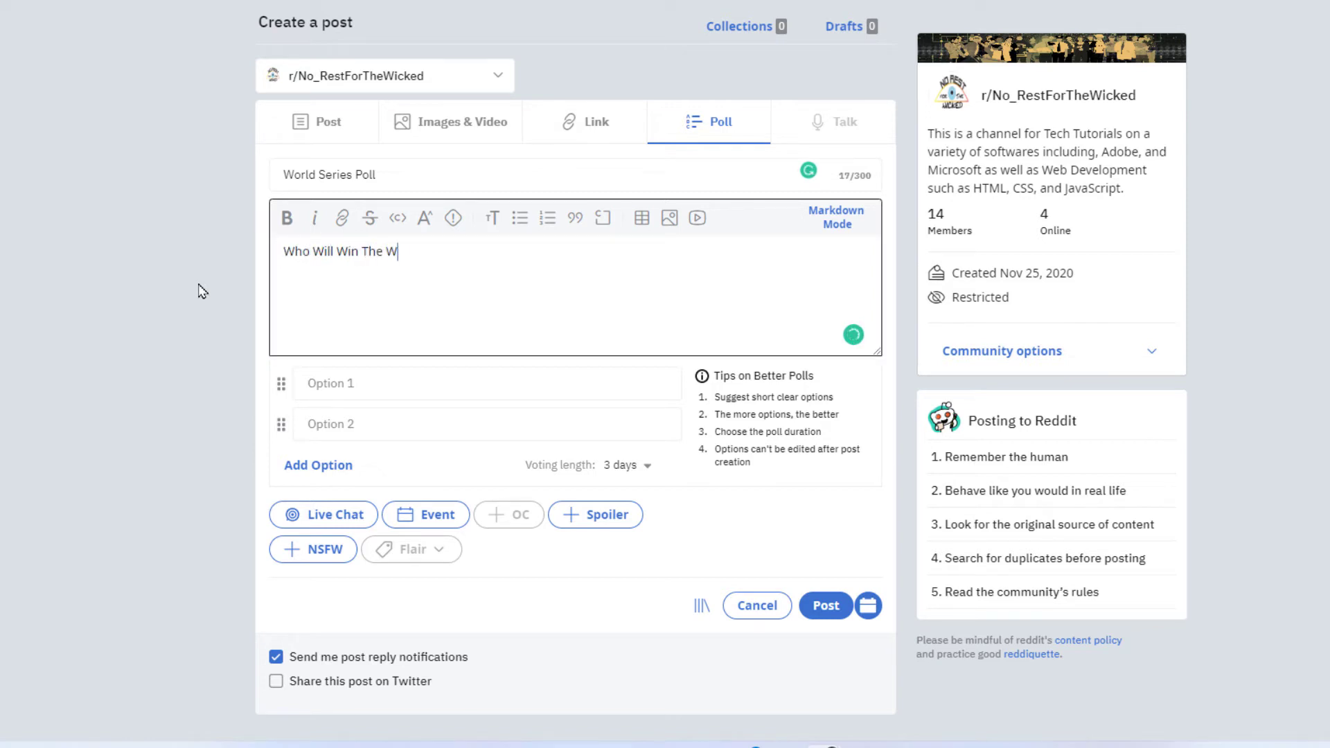
{"action": "type", "text": "orld Serie"}
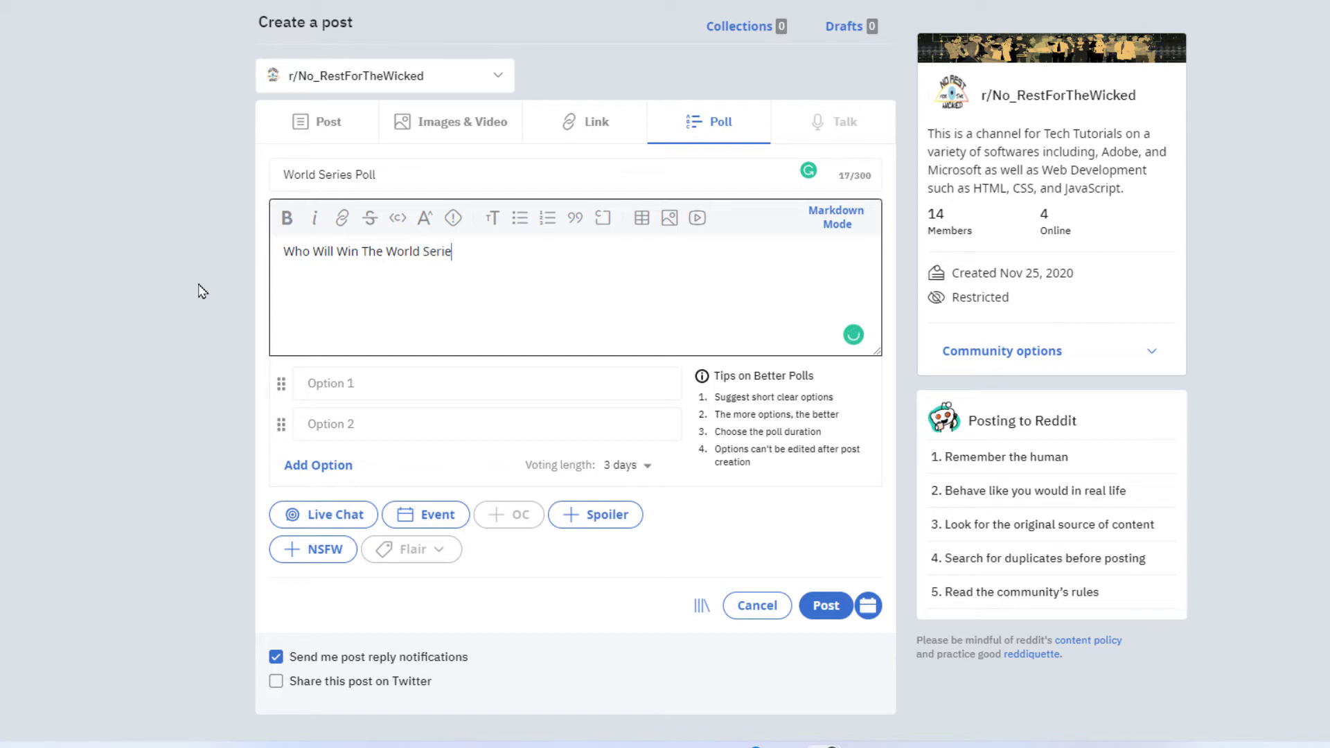
{"action": "type", "text": "s"}
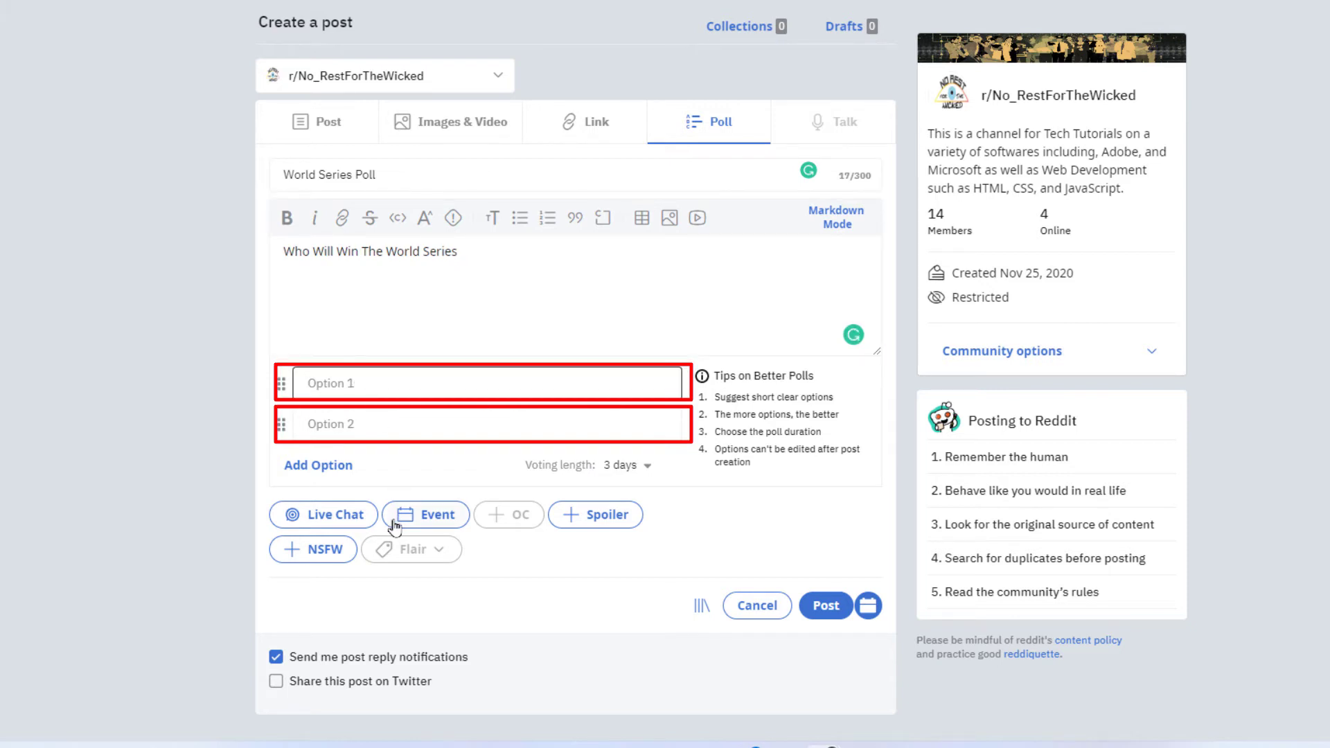
- Fill poll options one and two with 'New York' and 'Atlanta'
{"action": "type", "text": "New"}
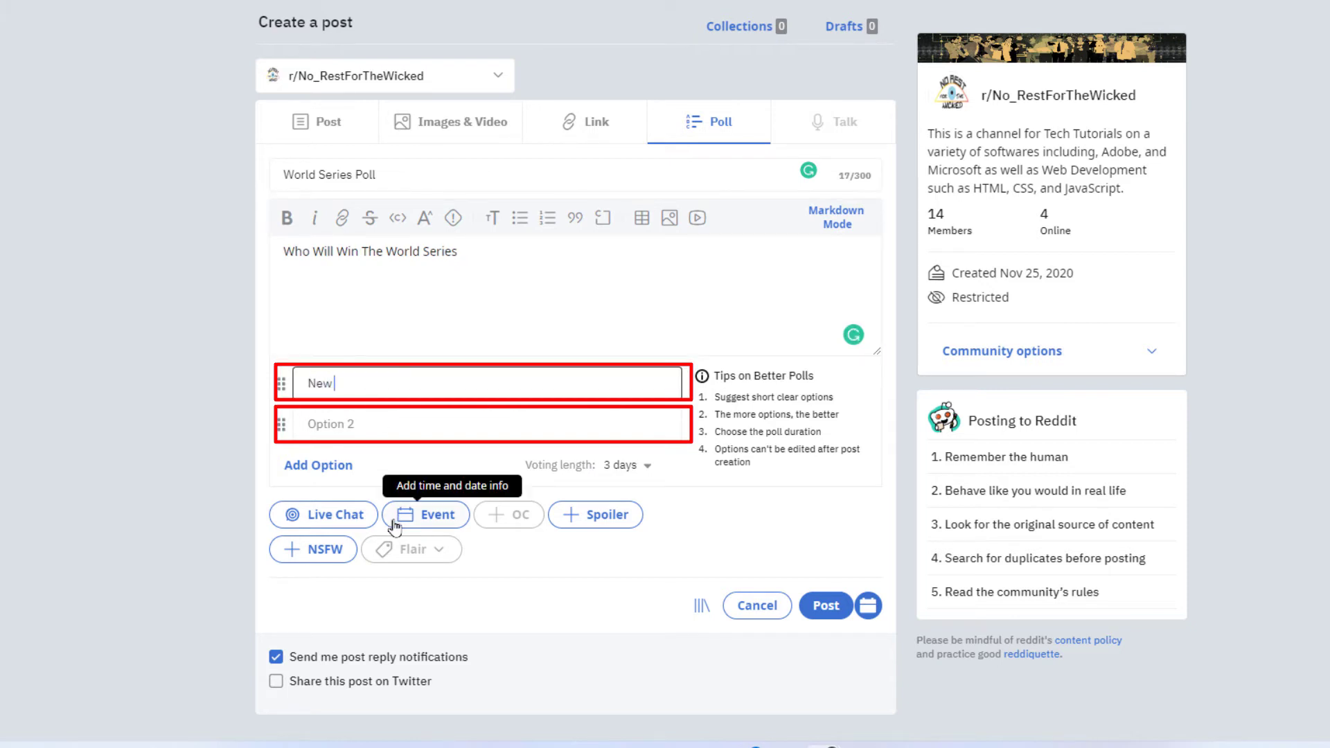
{"action": "type", "text": "Yor"}
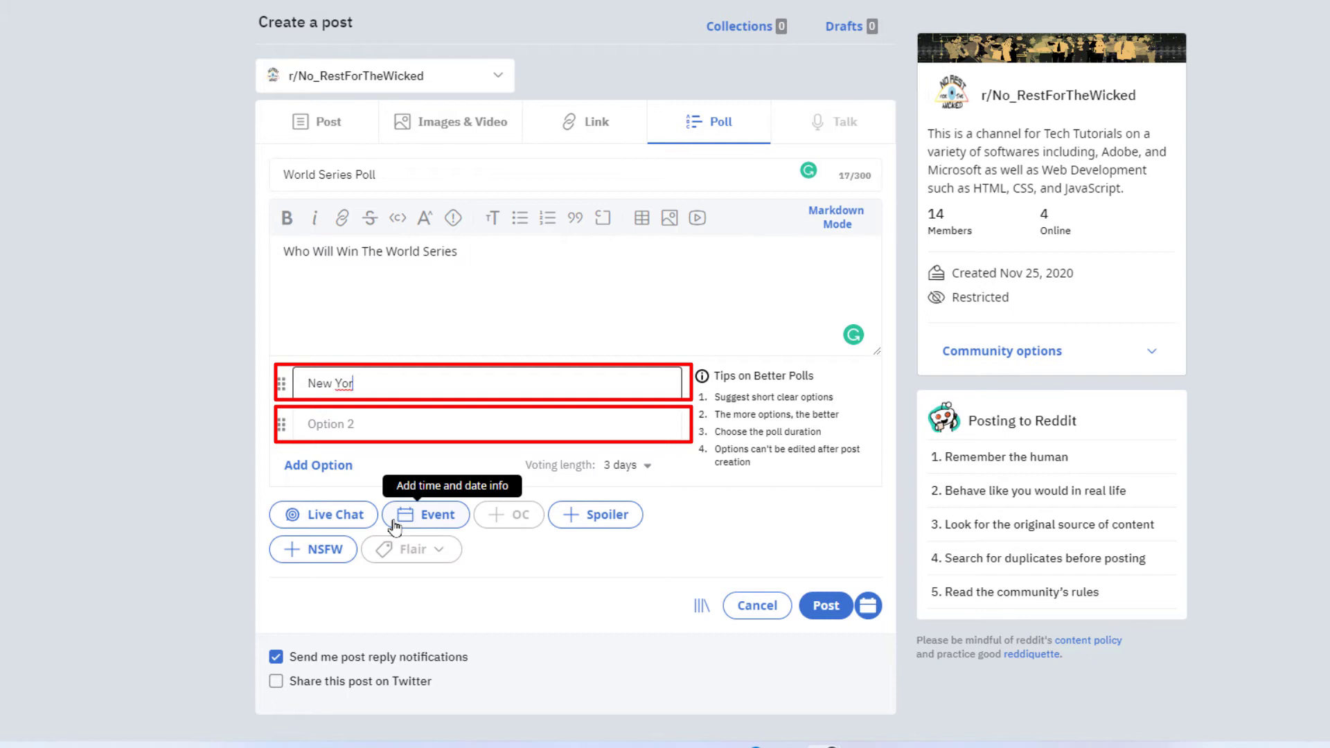
{"action": "type", "text": "k"}
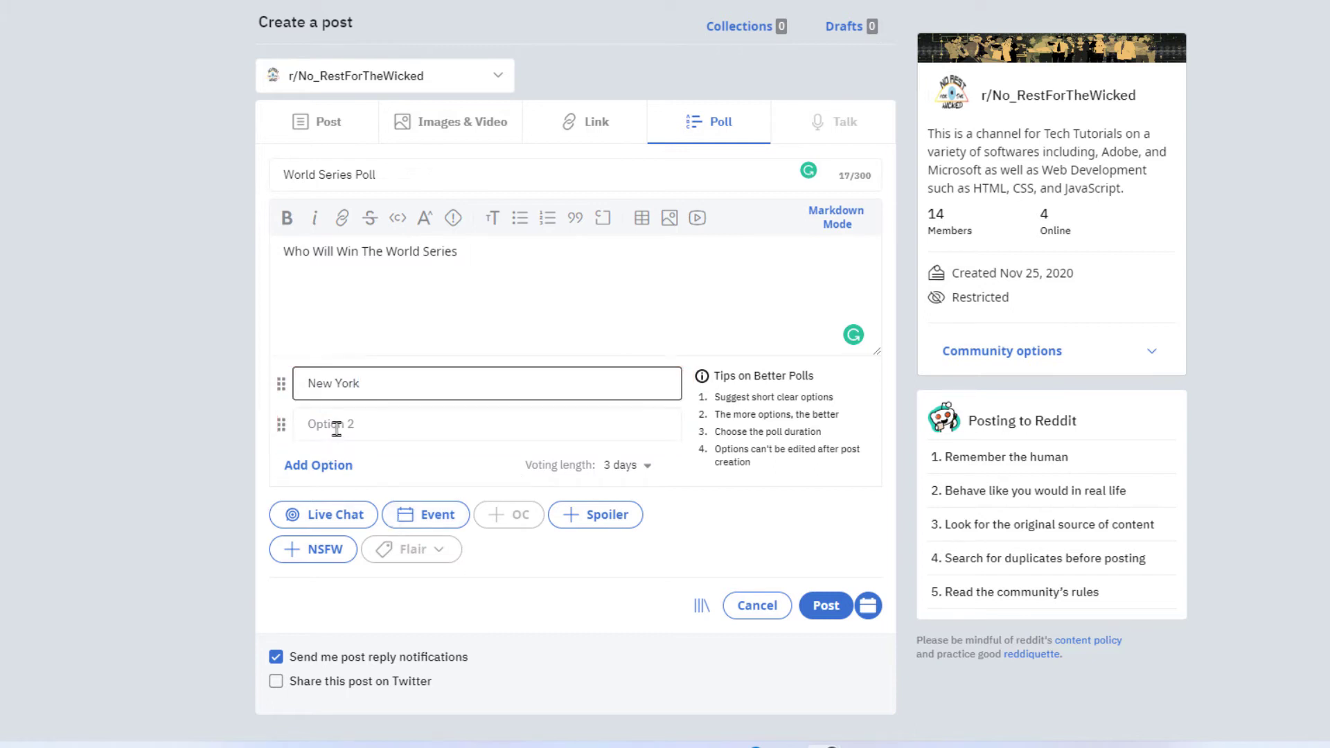
{"action": "left_click", "coordinate": [487, 424]}
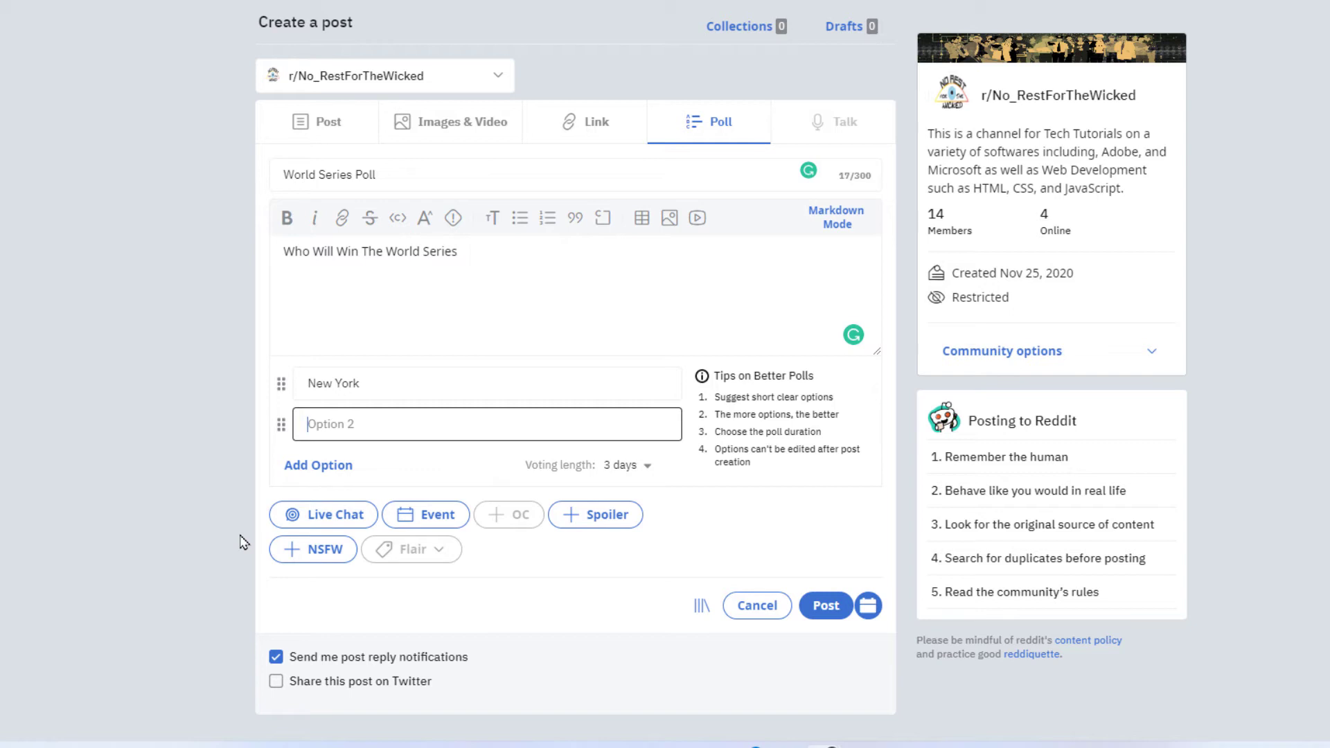
{"action": "type", "text": "At"}
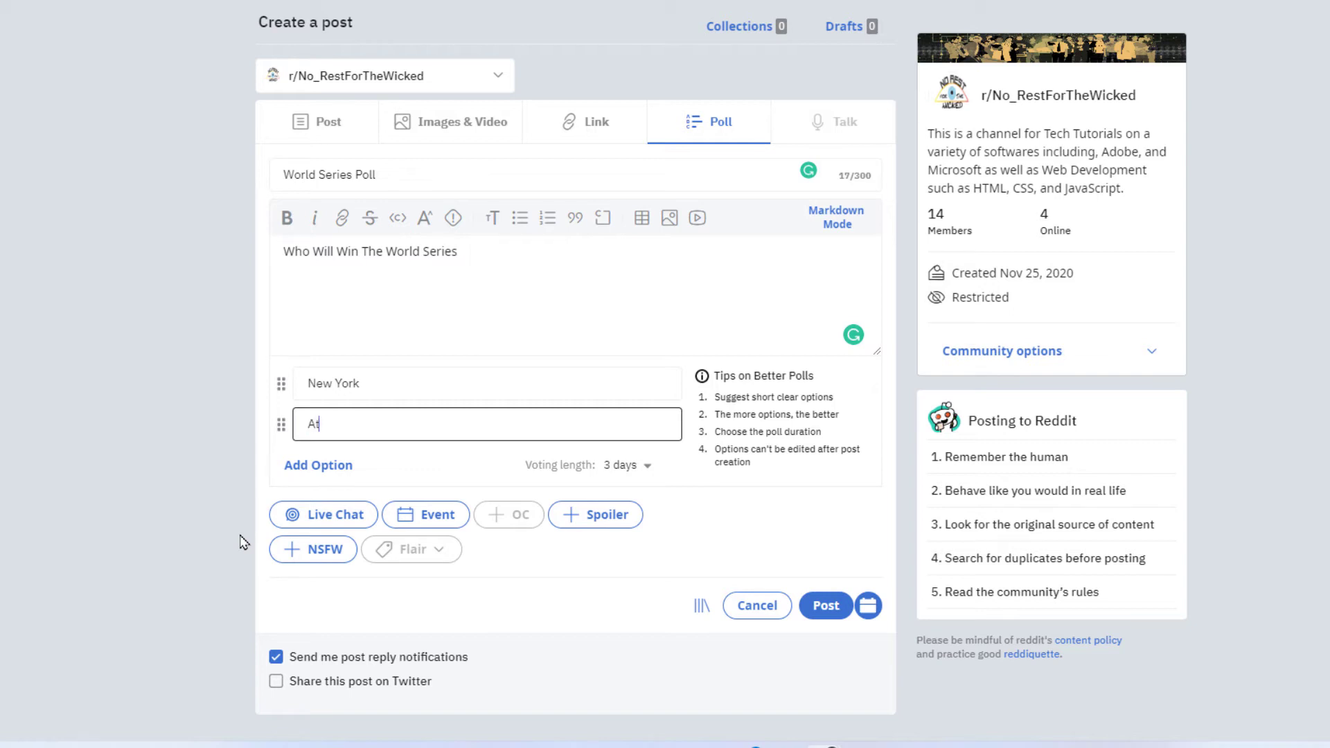
{"action": "type", "text": "Atlanta"}
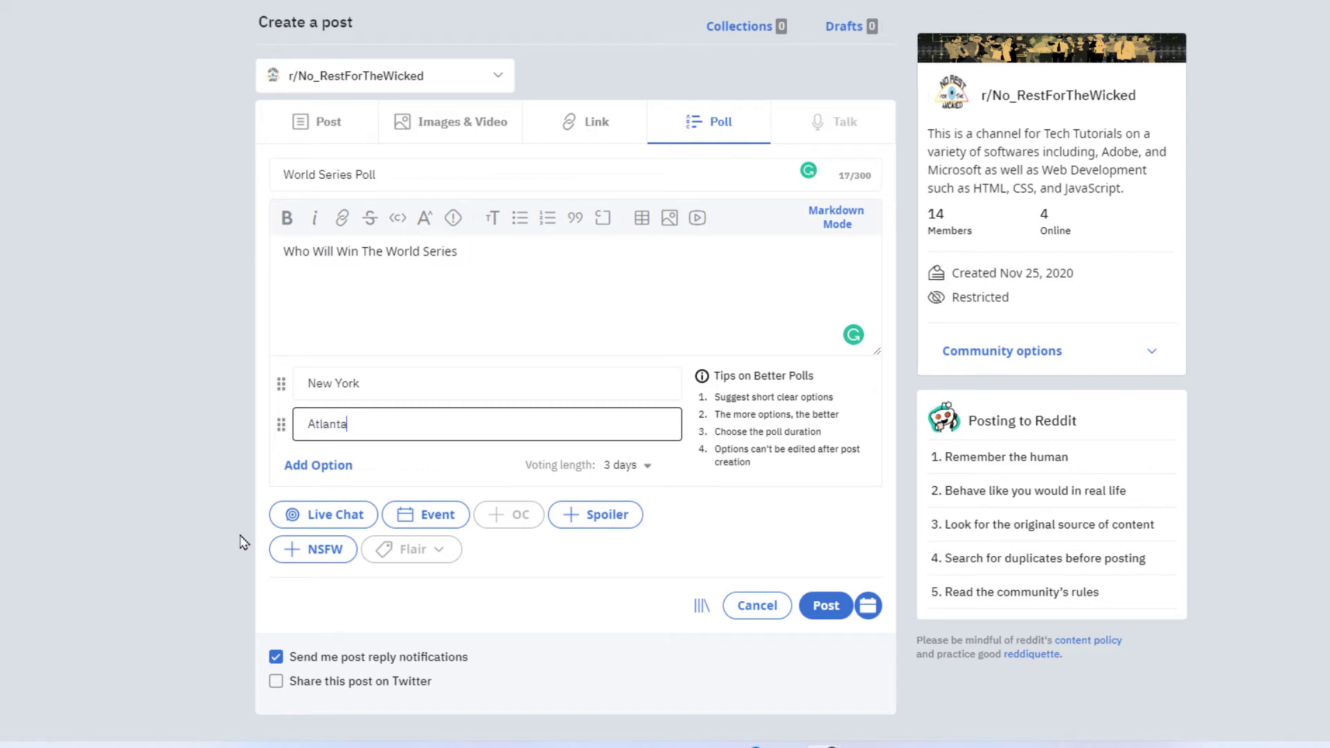
{"action": "mouse_move", "coordinate": [266, 501]}
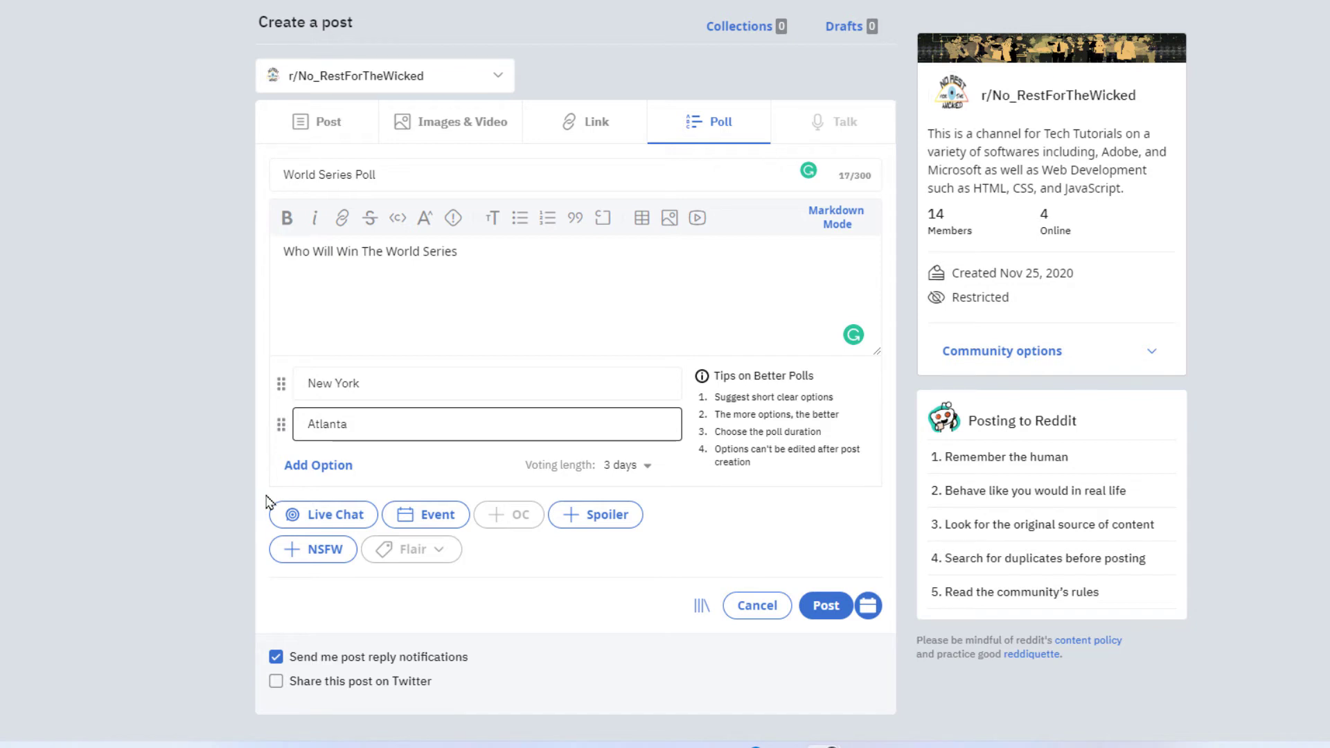
{"action": "mouse_move", "coordinate": [318, 465]}
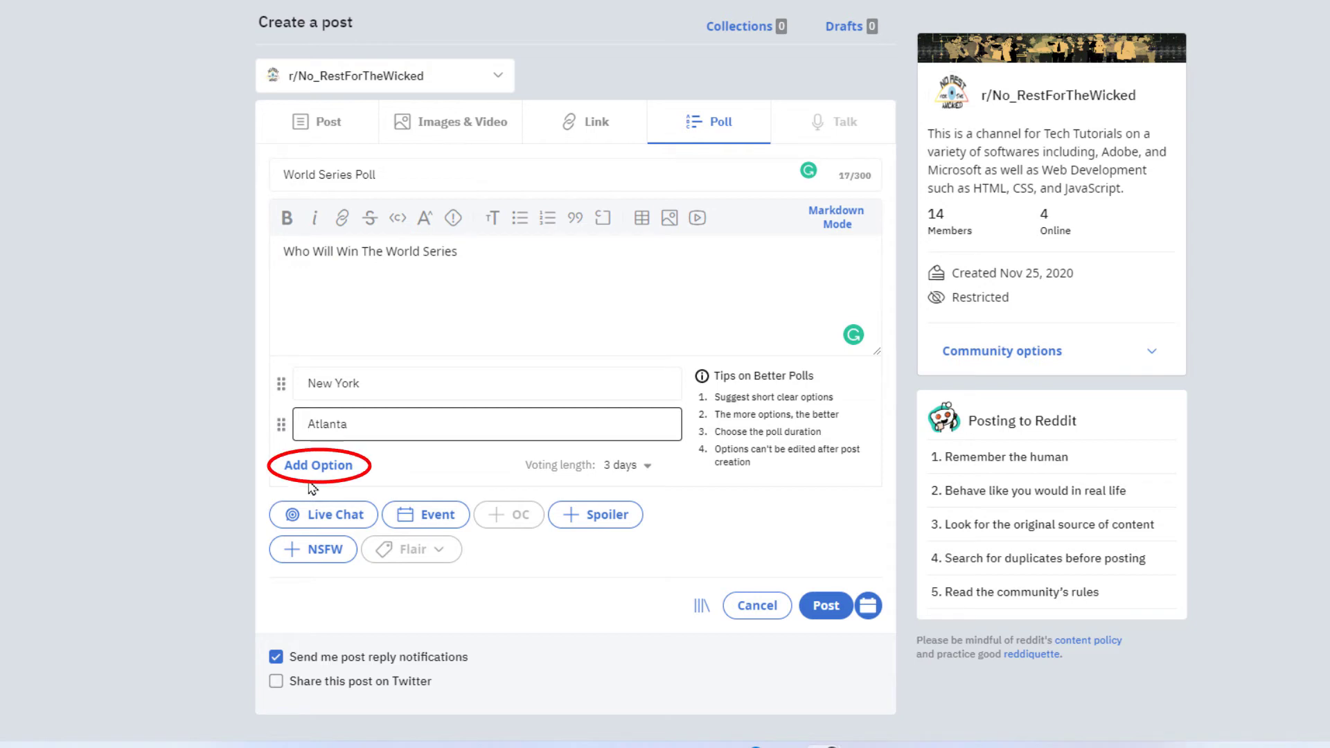
- Add two more poll options, 'St. Louis' and 'Texas'
{"action": "left_click", "coordinate": [318, 465]}
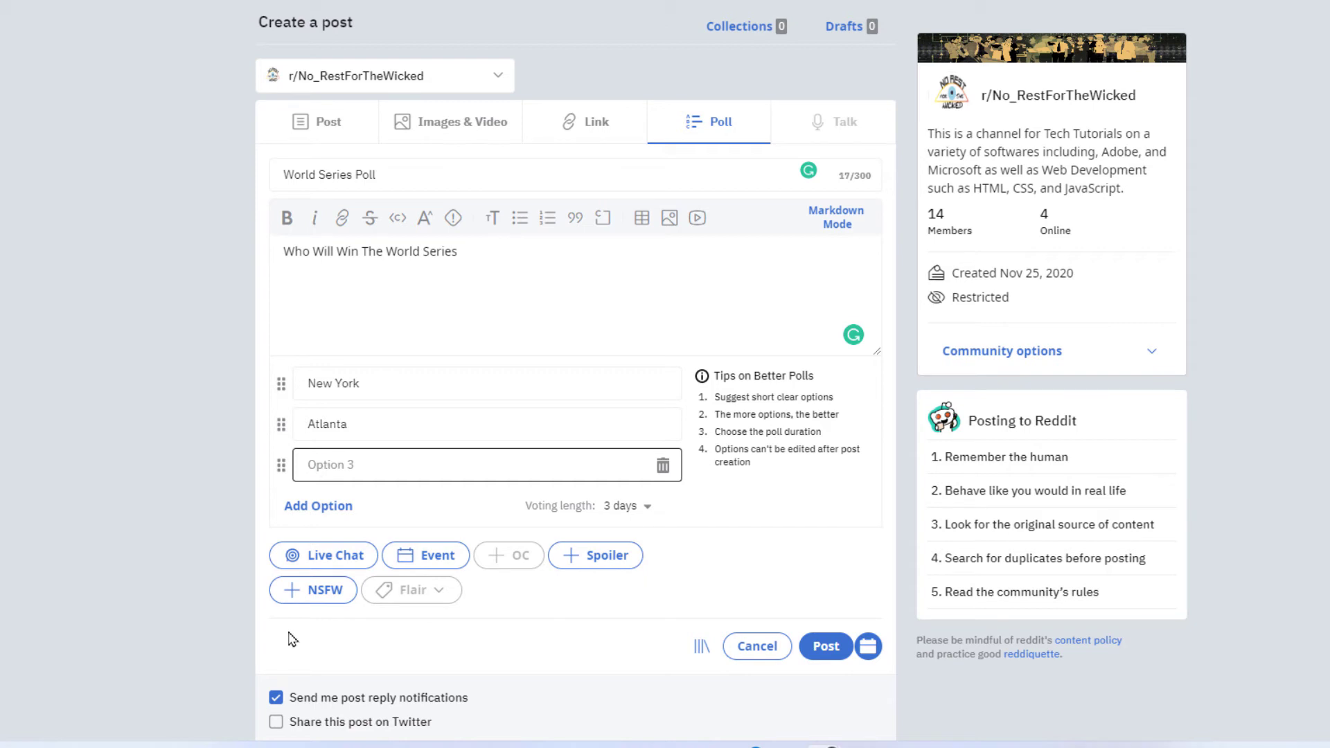
{"action": "type", "text": "St. Lo"}
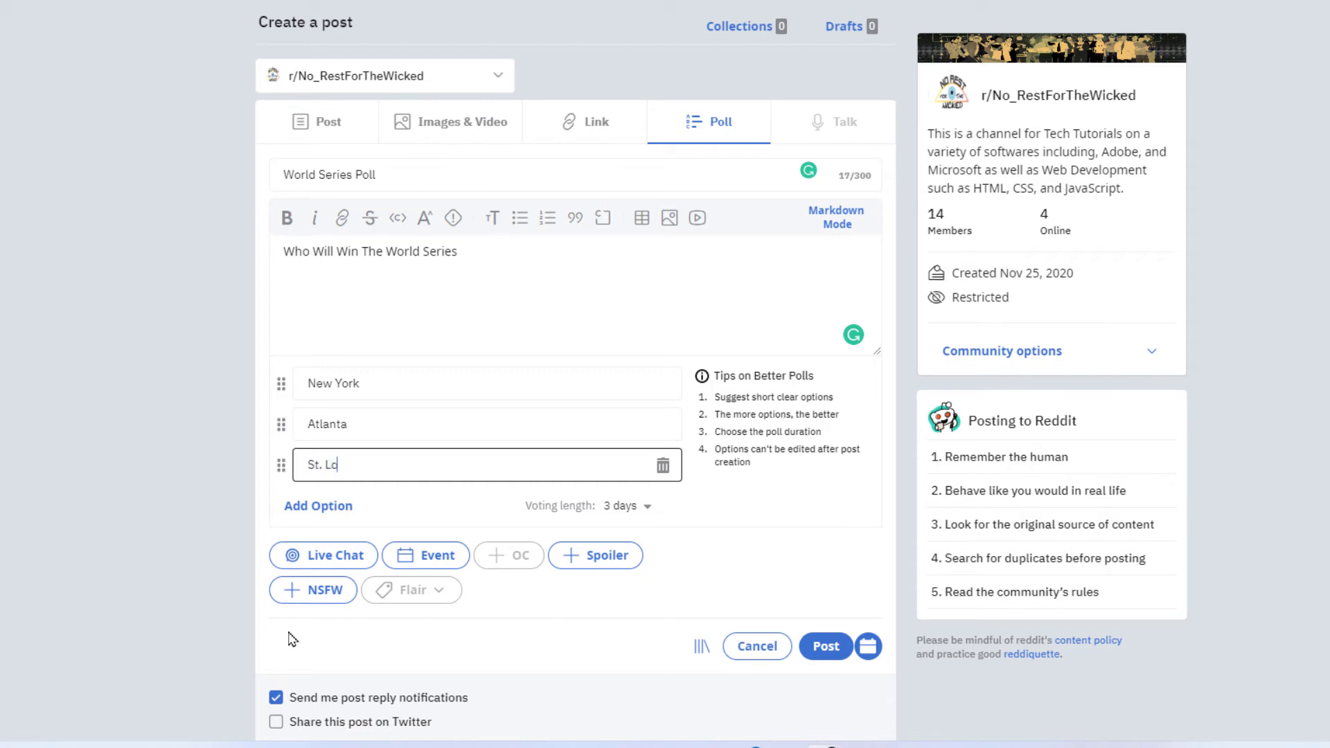
{"action": "type", "text": "uis"}
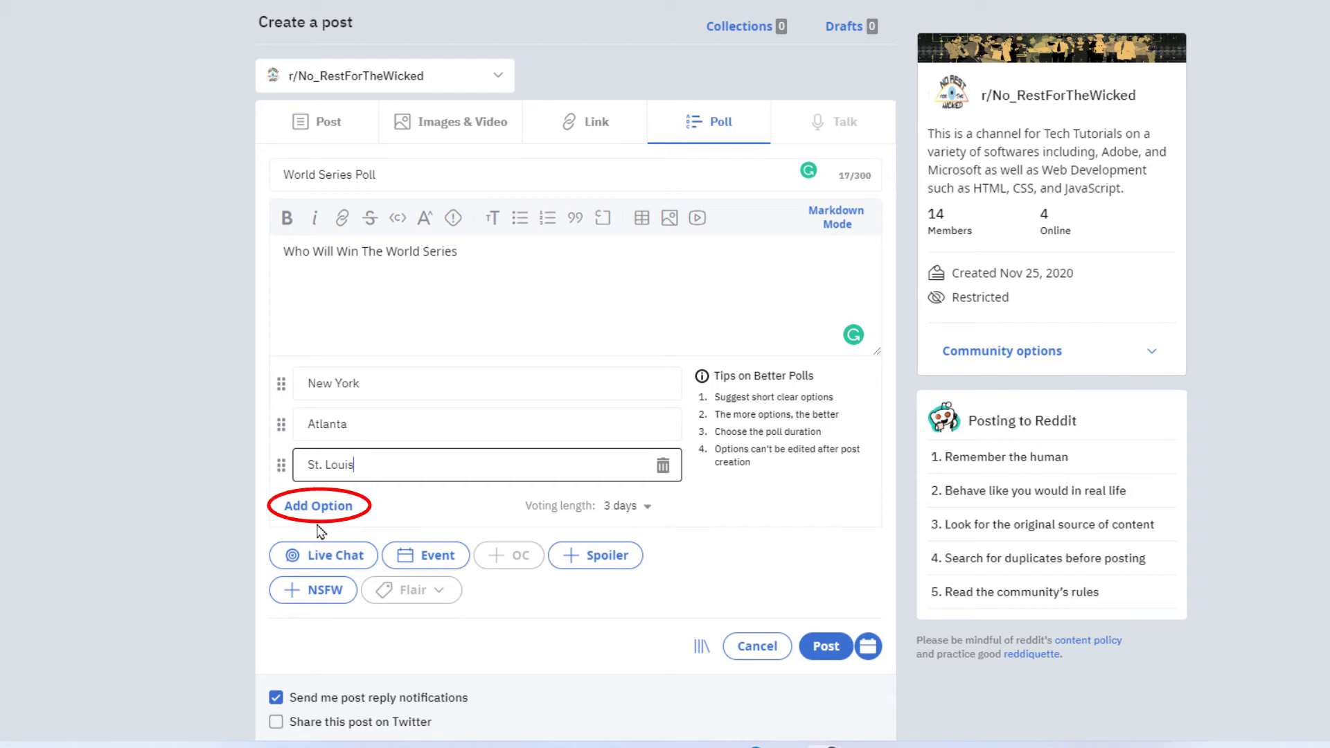
{"action": "left_click", "coordinate": [319, 506]}
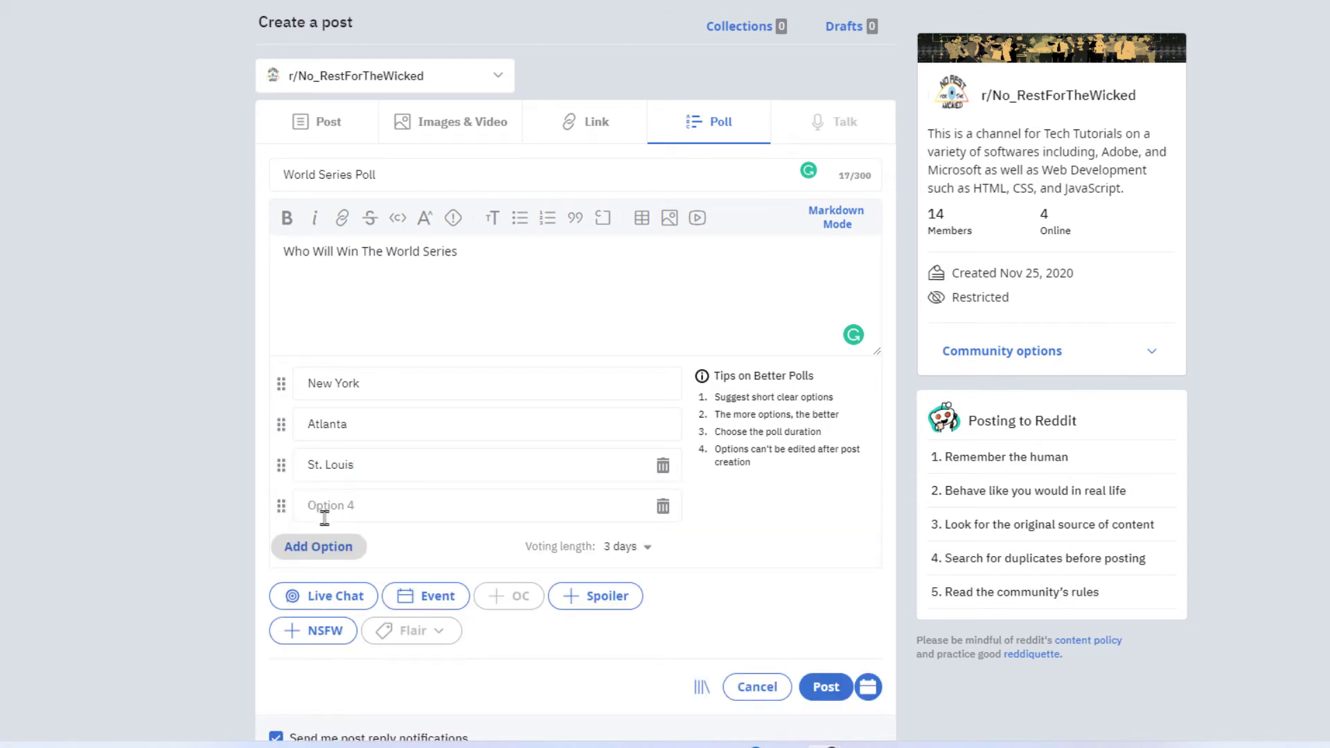
{"action": "left_click", "coordinate": [485, 506]}
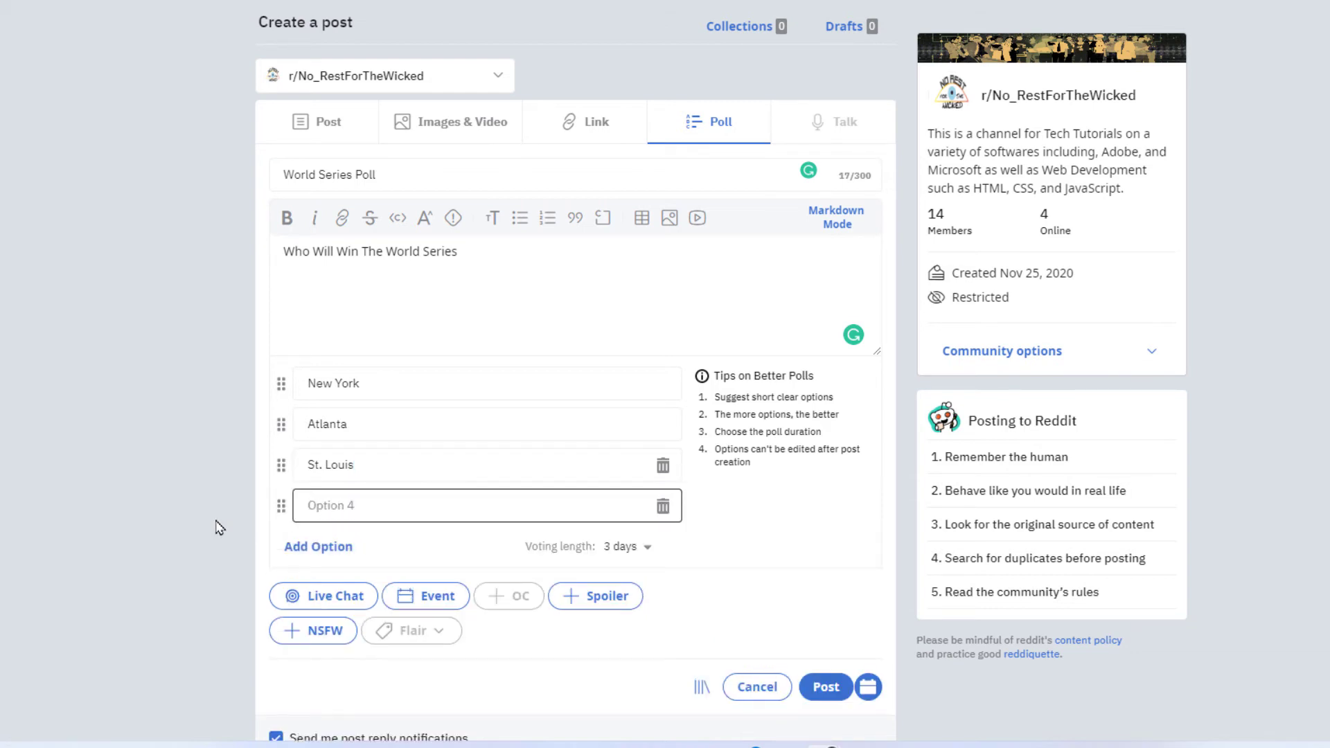
{"action": "type", "text": "Texas"}
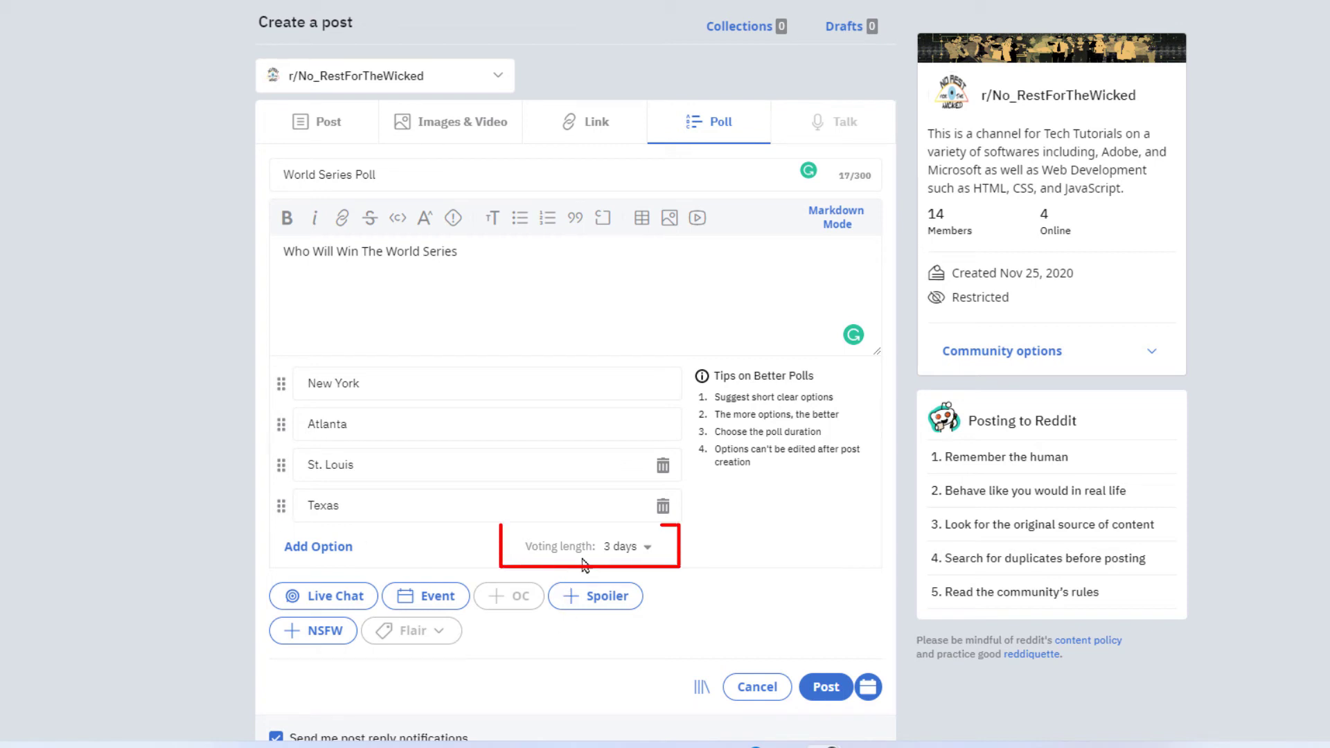
{"action": "mouse_move", "coordinate": [631, 566]}
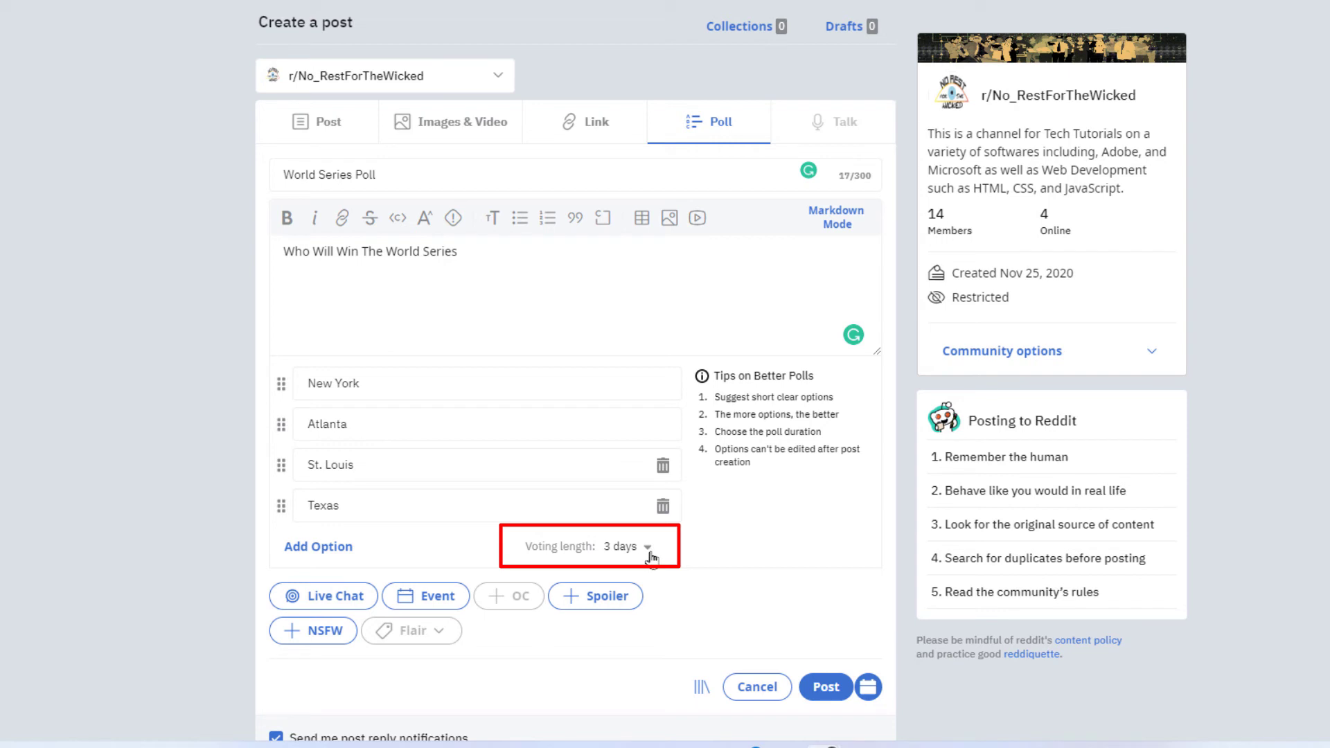
{"action": "left_click", "coordinate": [625, 546]}
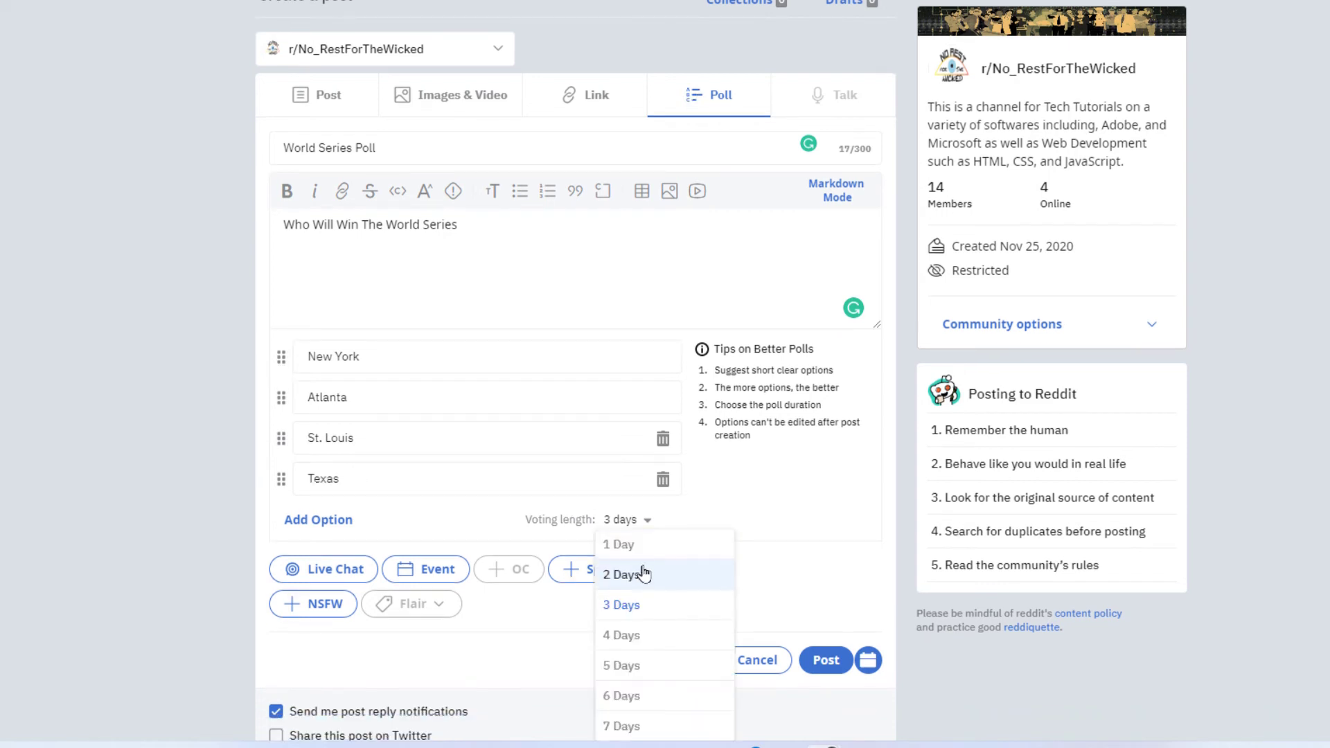
{"action": "mouse_move", "coordinate": [654, 726]}
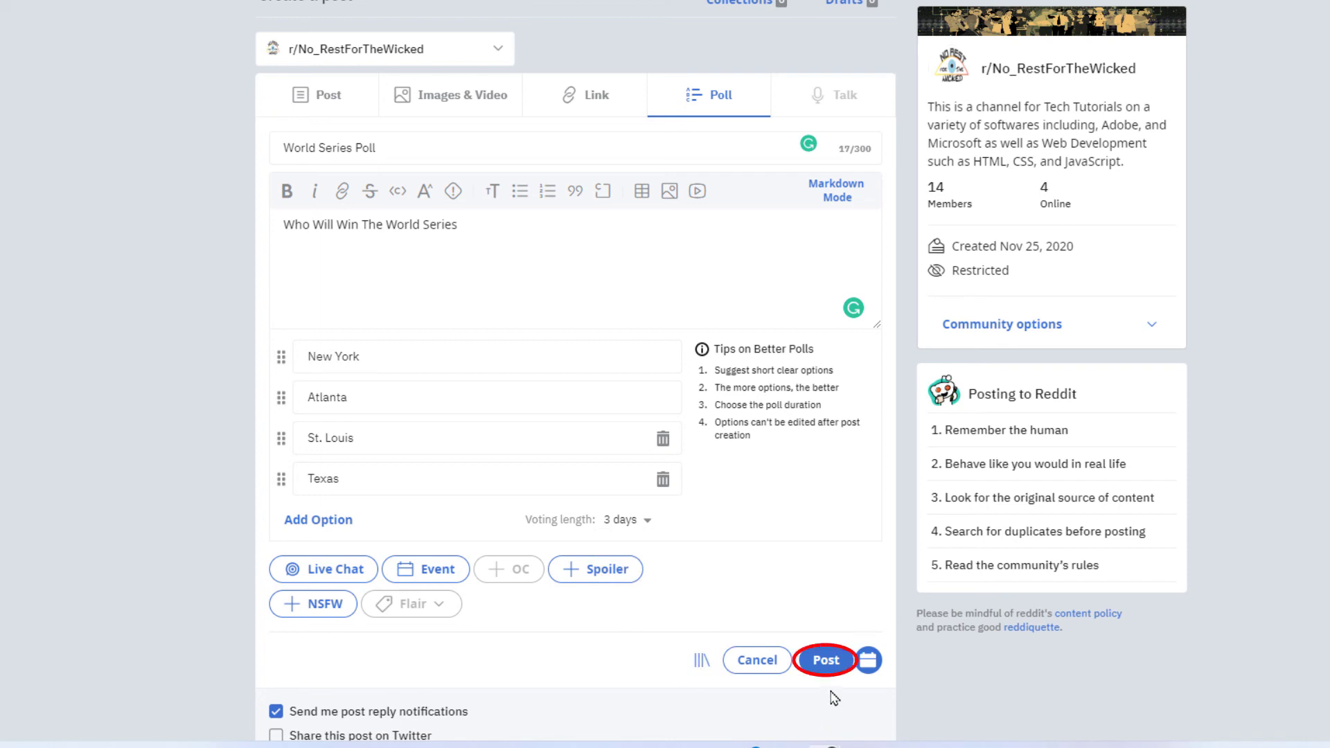
- Post the poll, then cast a single vote for Texas
{"action": "left_click", "coordinate": [825, 660]}
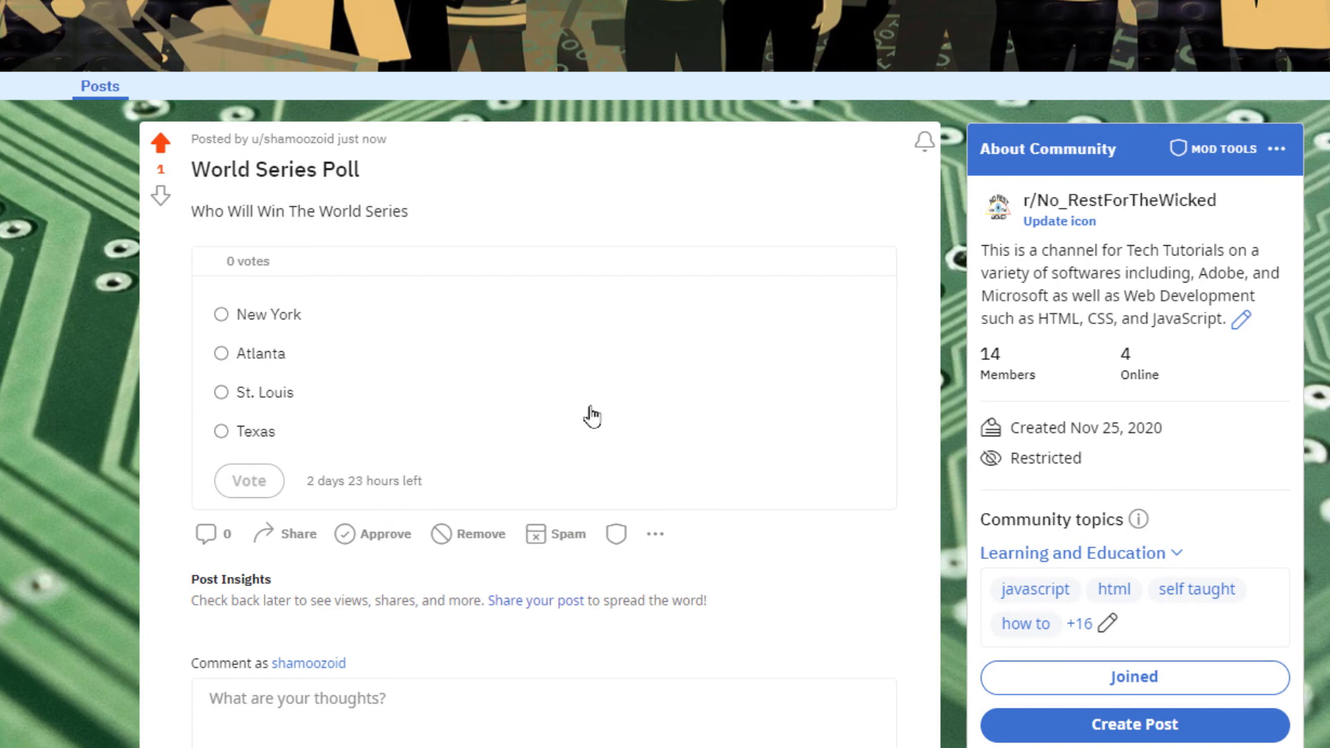
{"action": "mouse_move", "coordinate": [139, 417]}
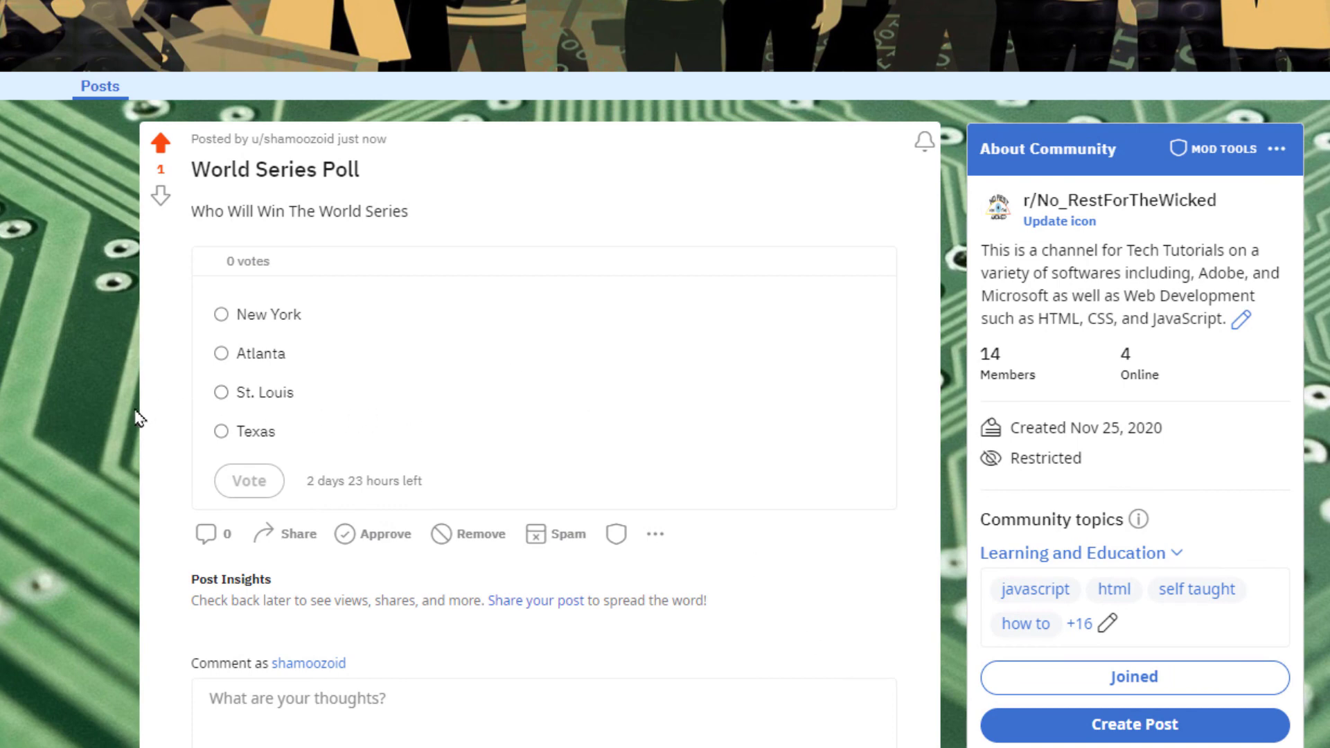
{"action": "left_click", "coordinate": [221, 352]}
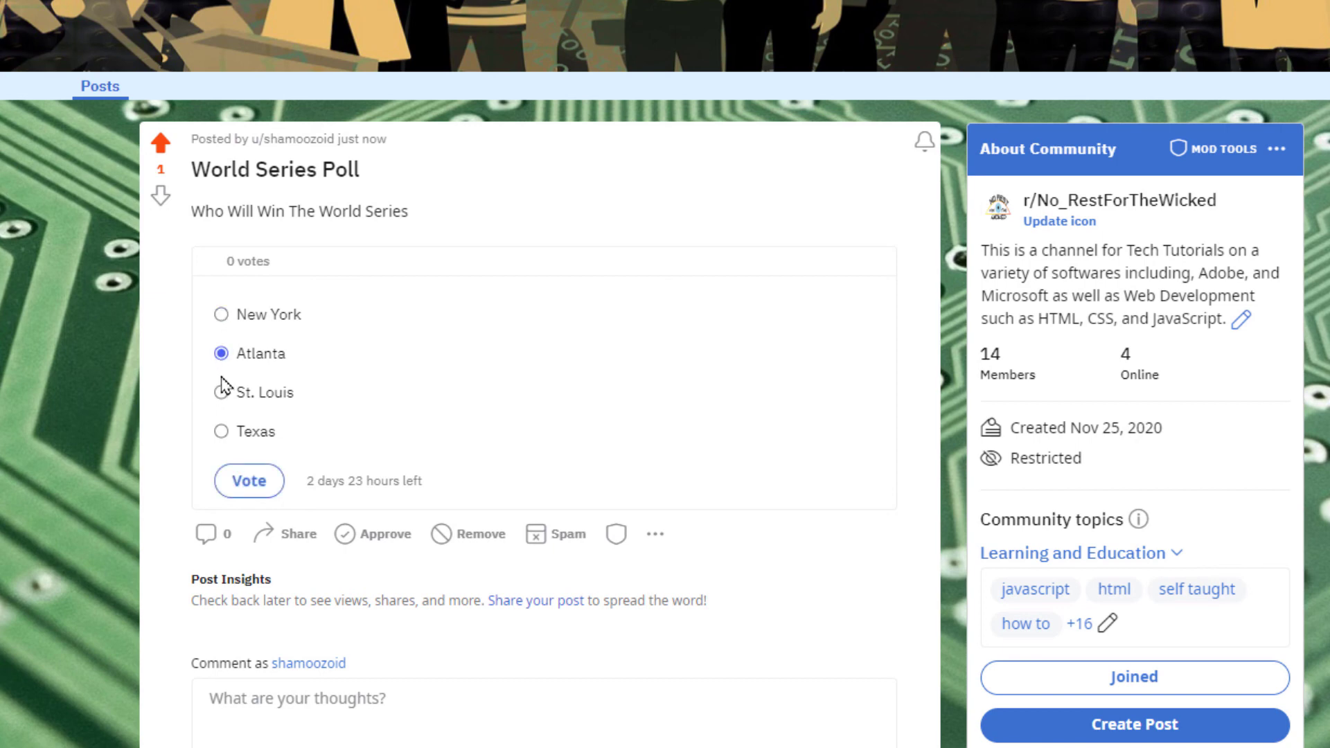
{"action": "left_click", "coordinate": [221, 431]}
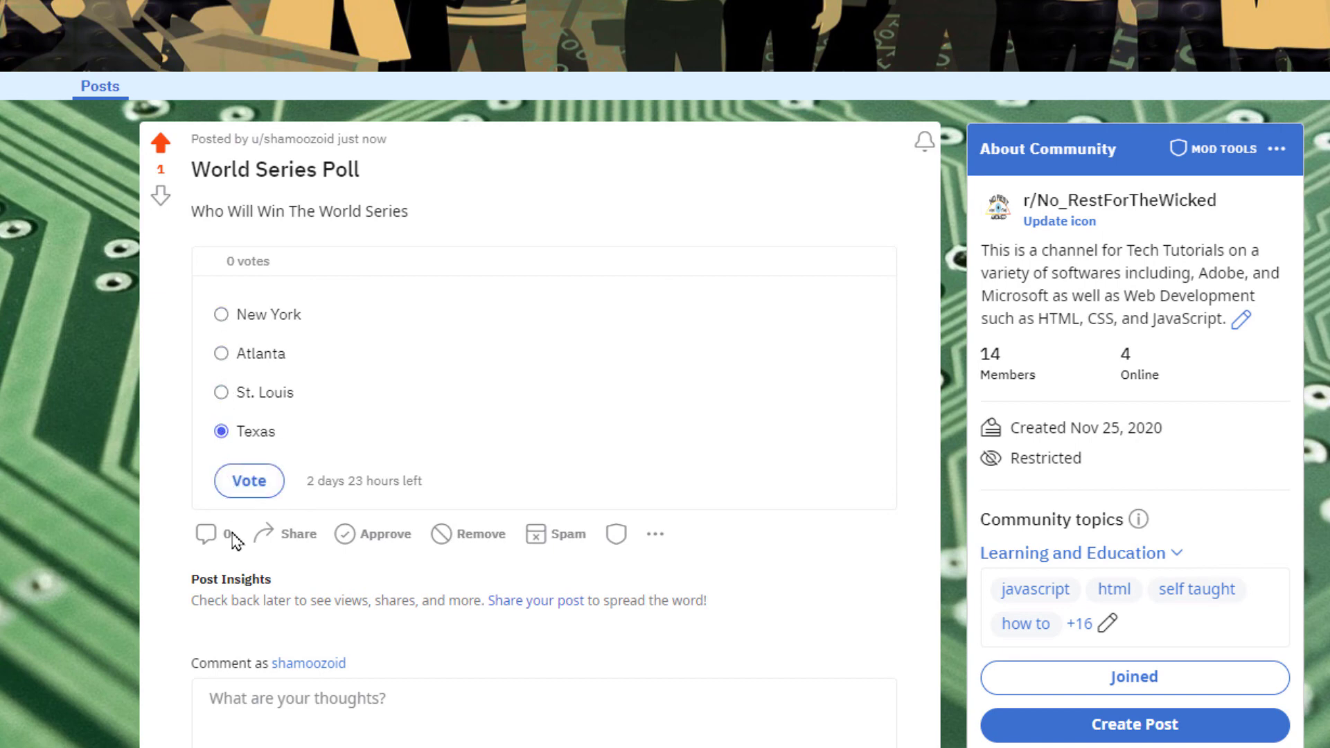
{"action": "left_click", "coordinate": [248, 481]}
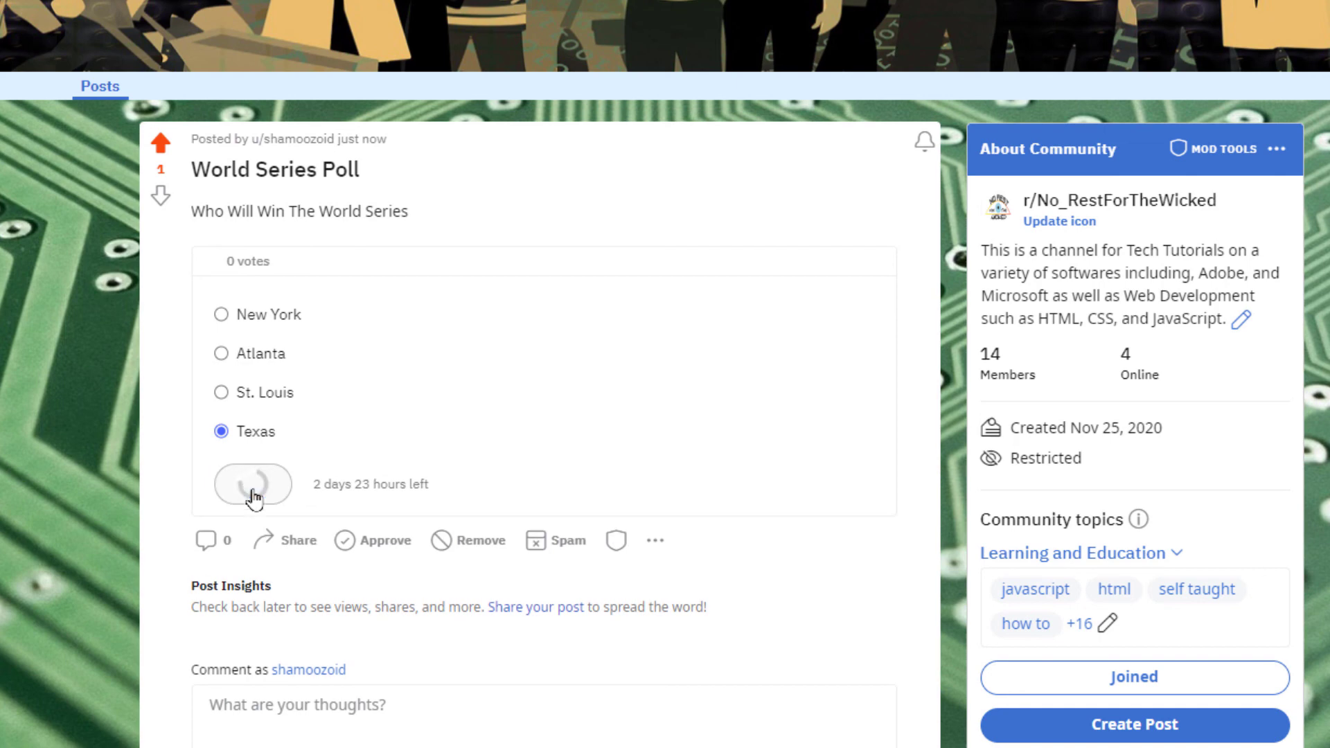
{"action": "left_click", "coordinate": [253, 484]}
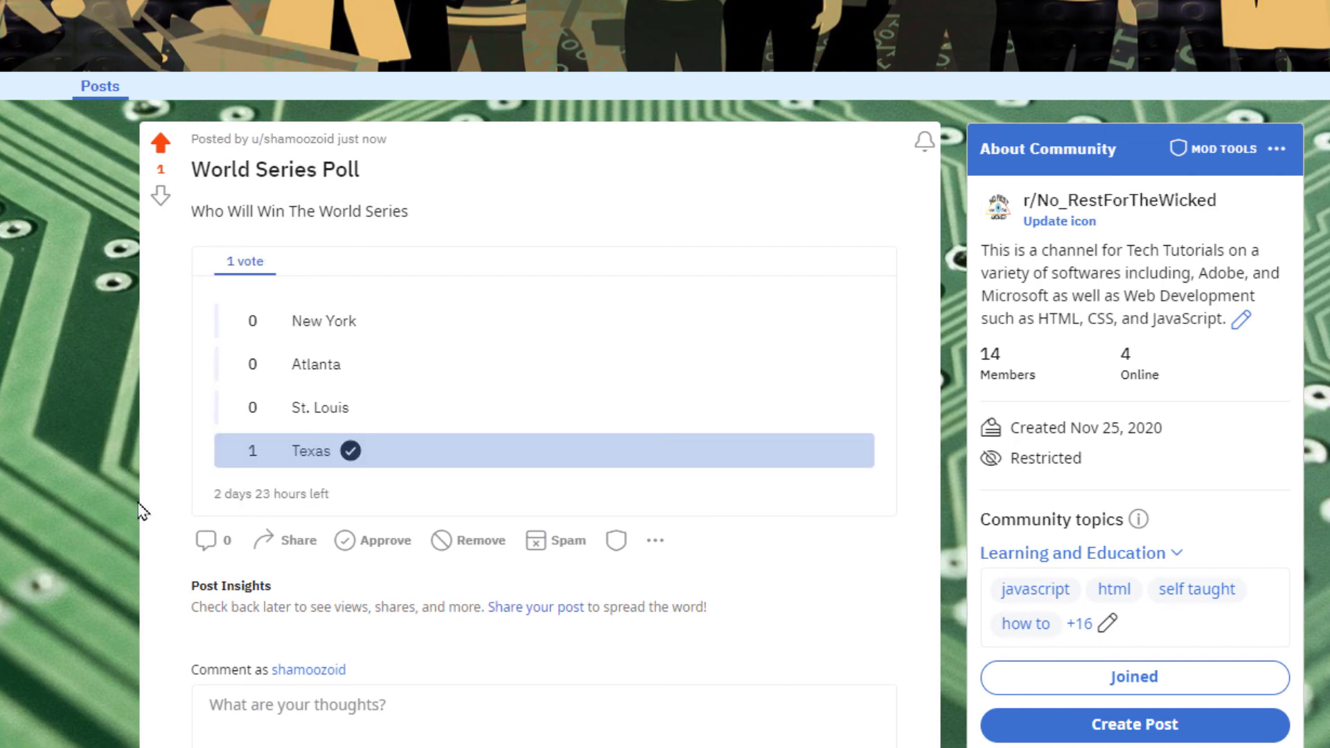